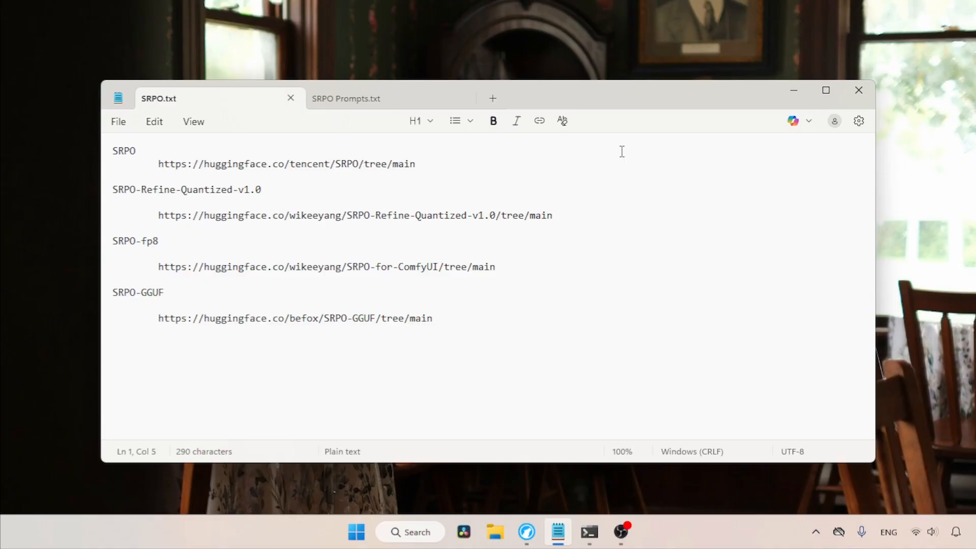
pyautogui.moveTo(163, 170)
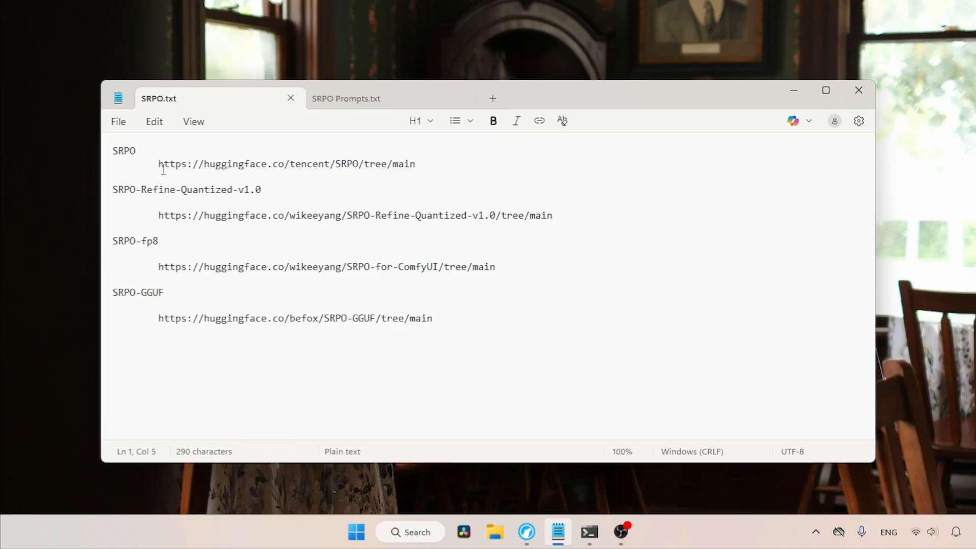
# - Open tencent/SRPO and download the 47.6 GB diffusion_pytorch_model.safetensors
pyautogui.click(527, 531)
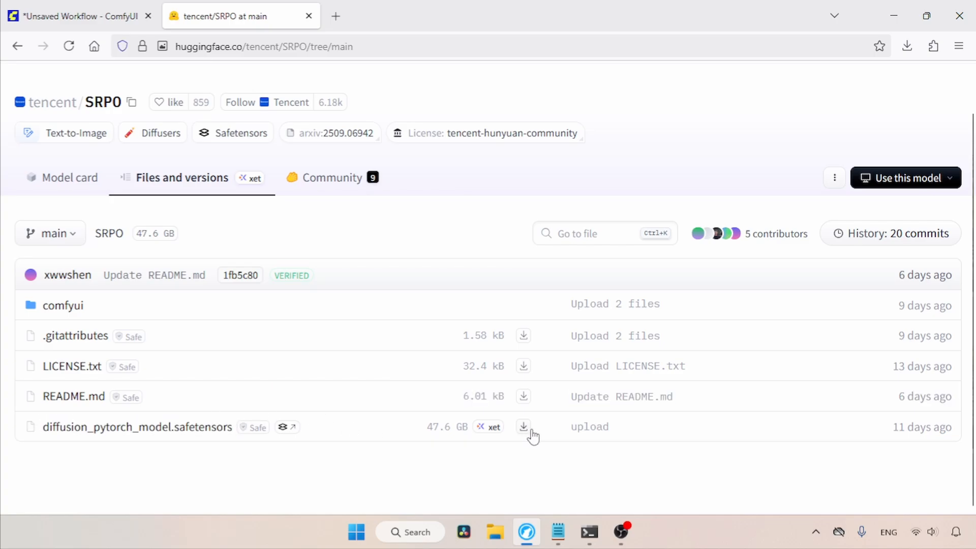
pyautogui.moveTo(454, 439)
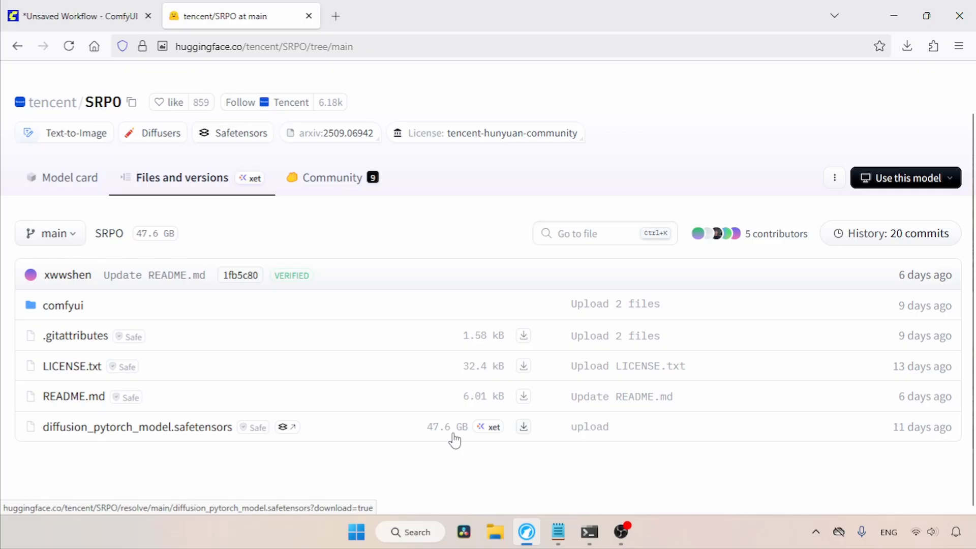
pyautogui.moveTo(529, 430)
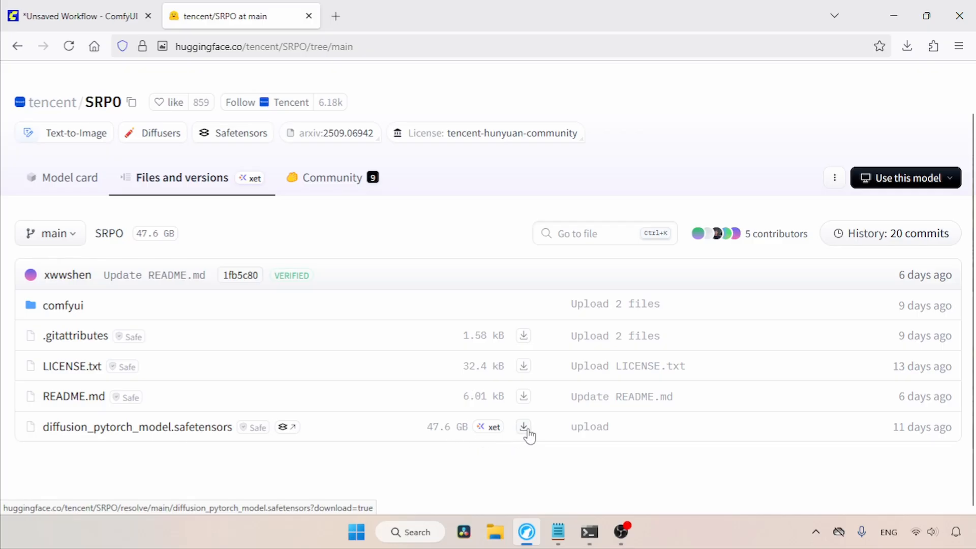
pyautogui.moveTo(524, 426)
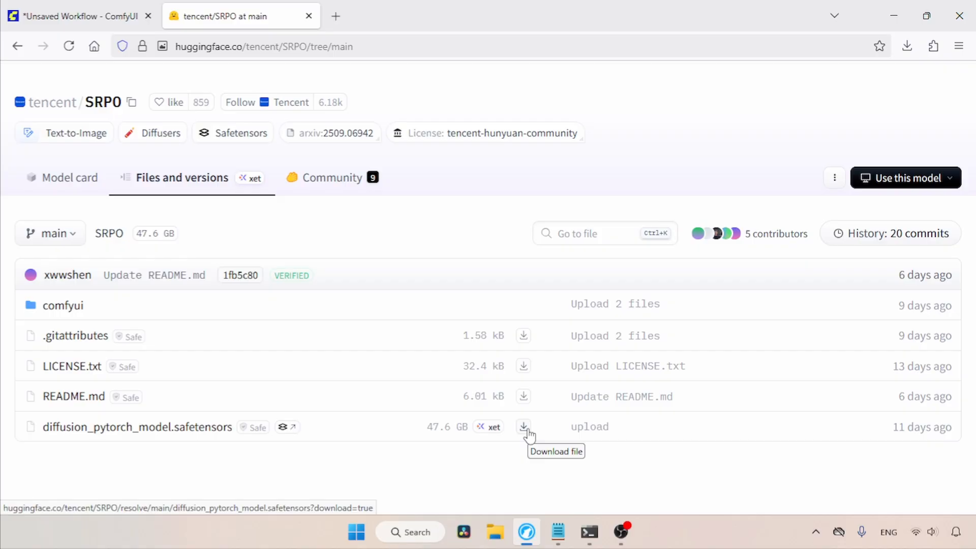
pyautogui.click(557, 532)
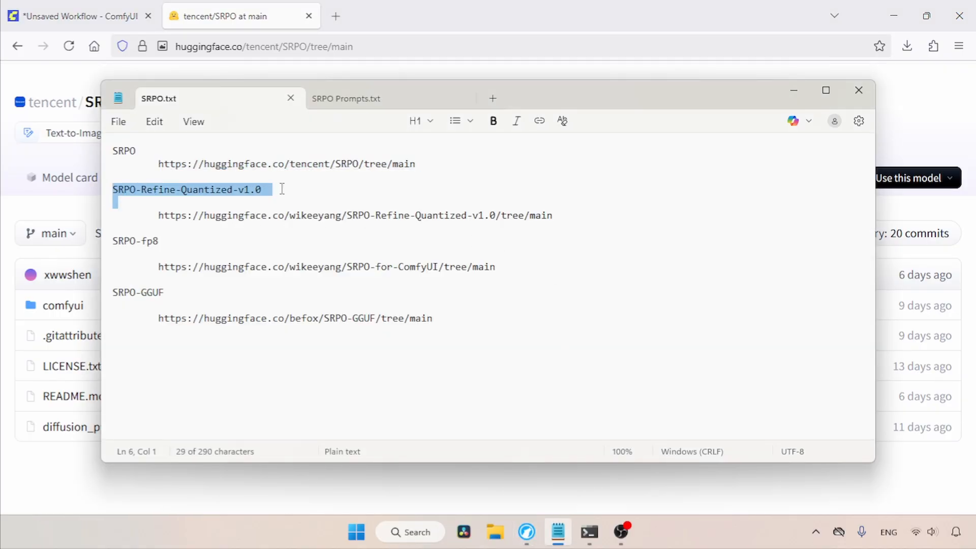
pyautogui.moveTo(592, 215)
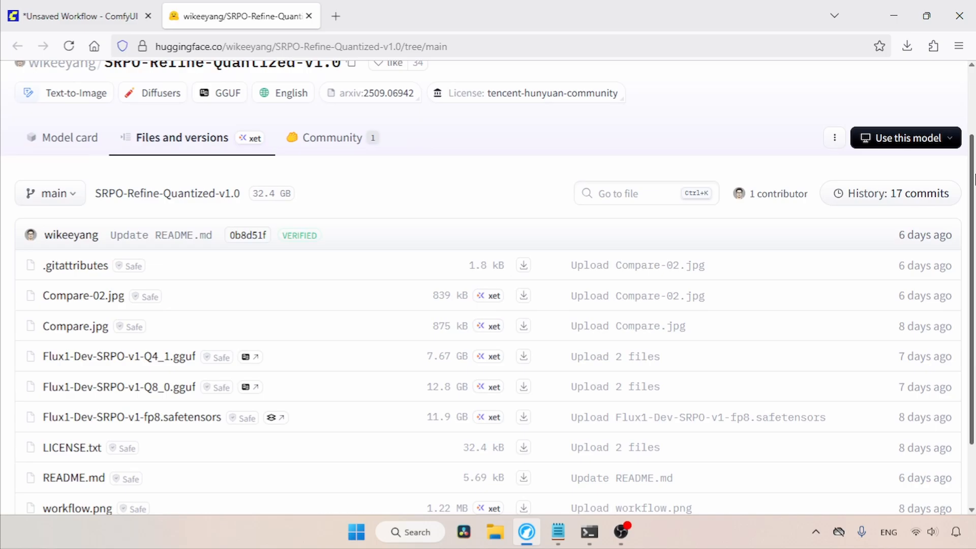
# - Browse SRPO-Refine-Quantized-v1.0's Q4_1, Q8_0 and fp8 files and download the fp8 version
pyautogui.scroll(-3)
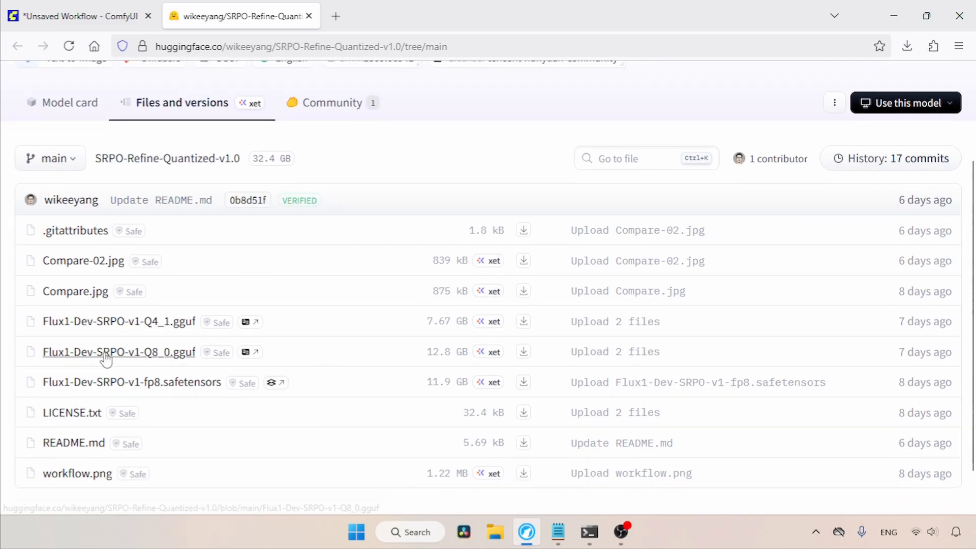
pyautogui.moveTo(311, 329)
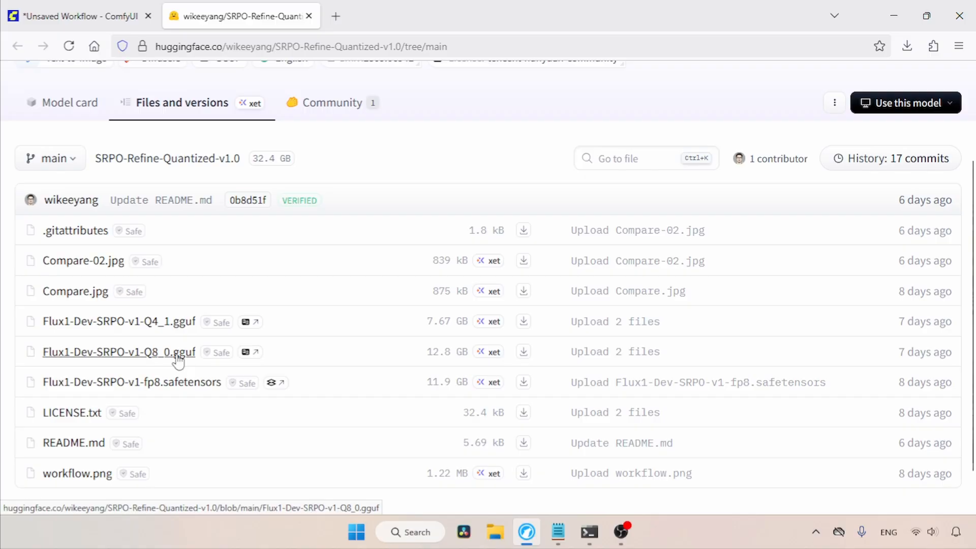
pyautogui.moveTo(325, 352)
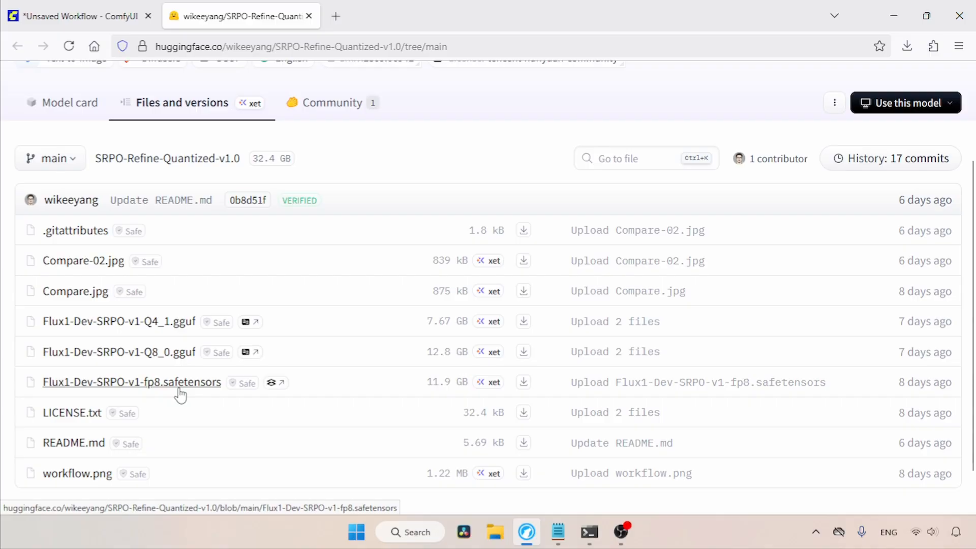
pyautogui.moveTo(216, 346)
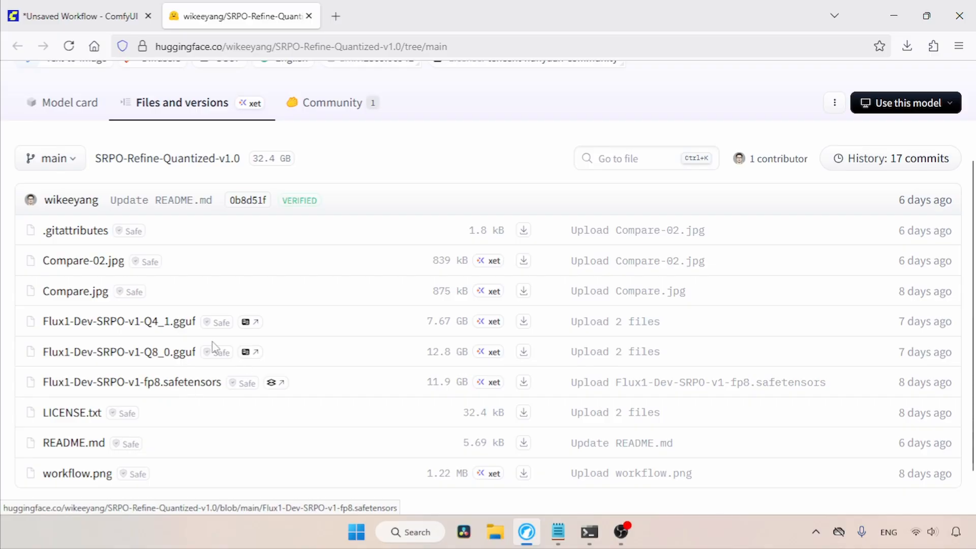
pyautogui.moveTo(371, 377)
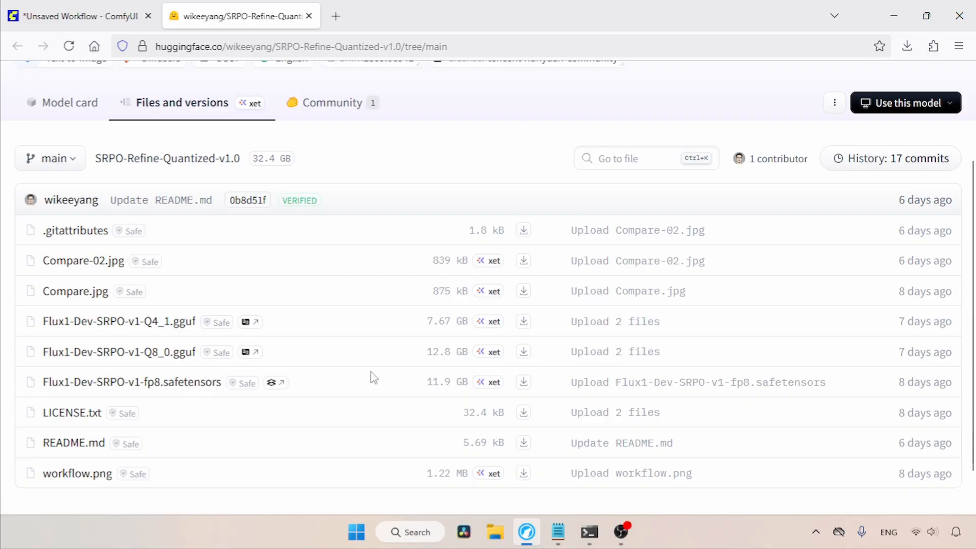
pyautogui.click(557, 532)
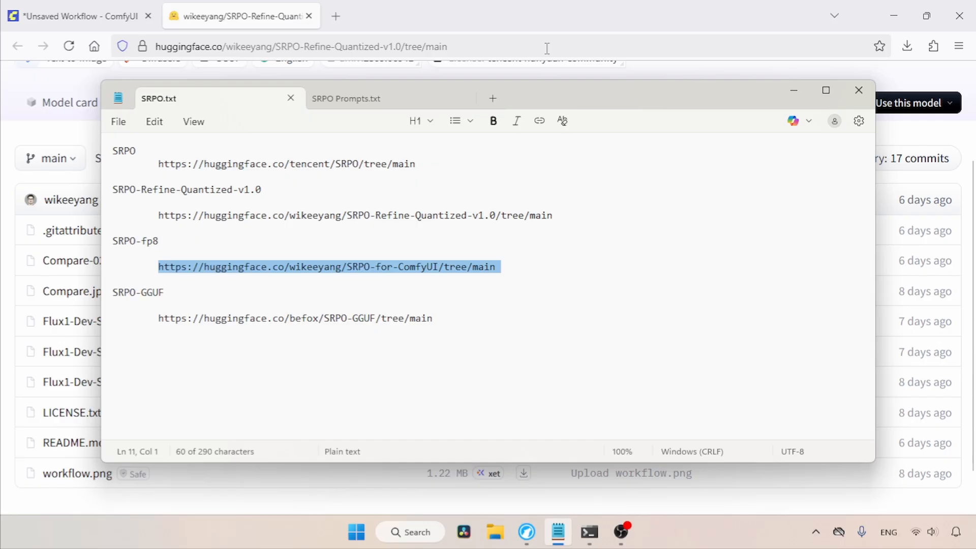
# - Open the SRPO-for-ComfyUI files and download SRPO-fp8_e4m3fn.safetensors
pyautogui.click(328, 266)
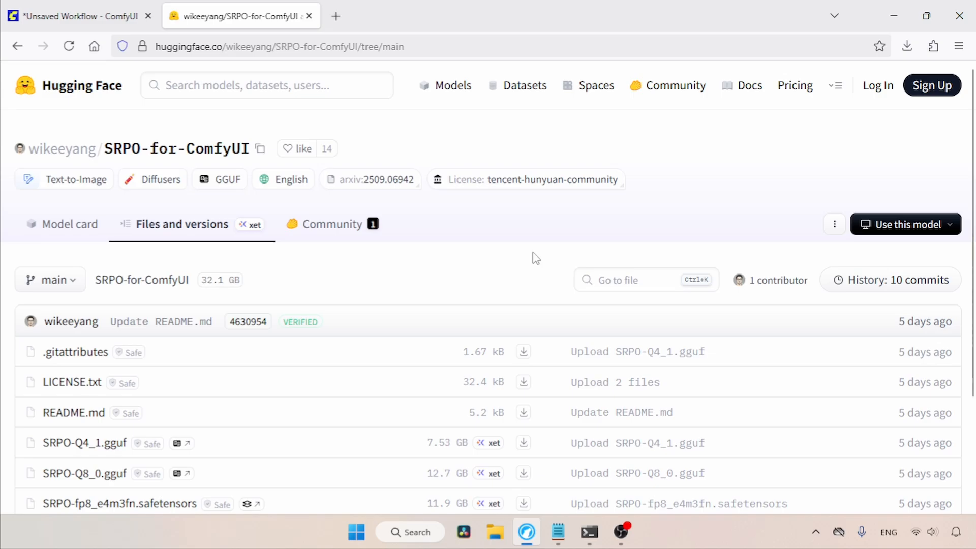
pyautogui.scroll(-3)
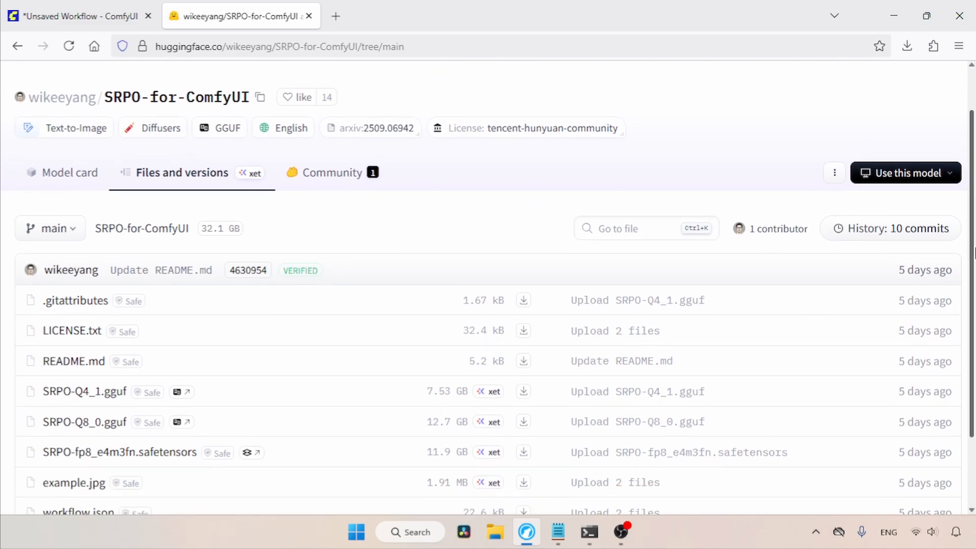
pyautogui.scroll(-3)
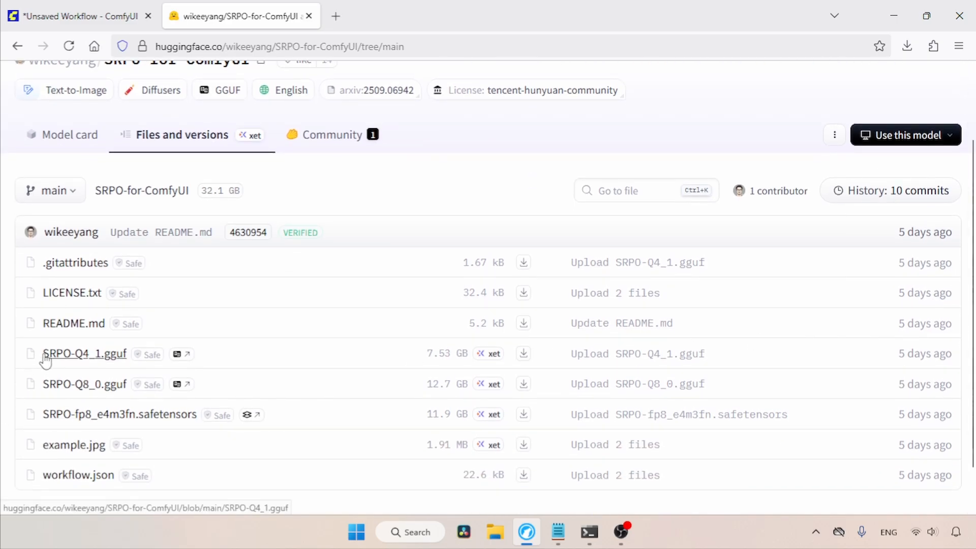
pyautogui.moveTo(287, 414)
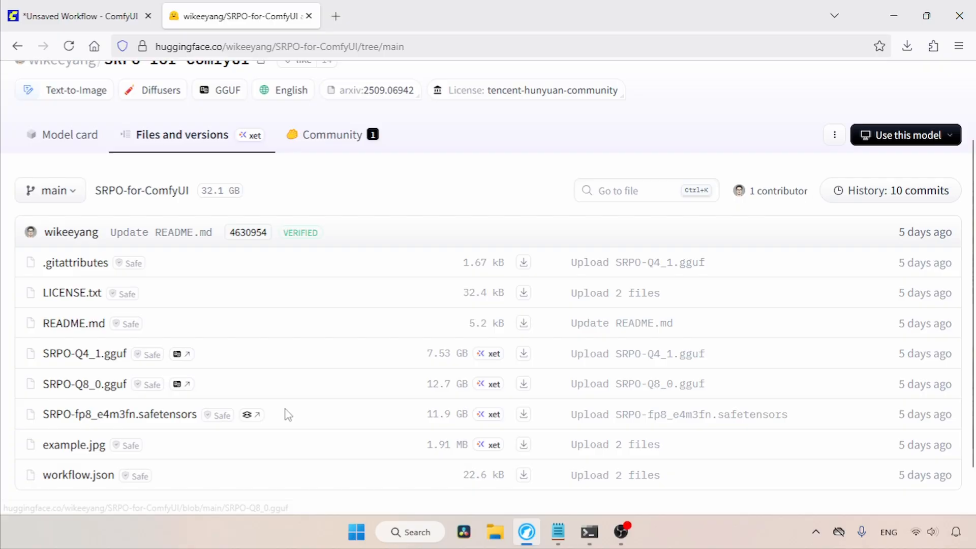
pyautogui.moveTo(366, 398)
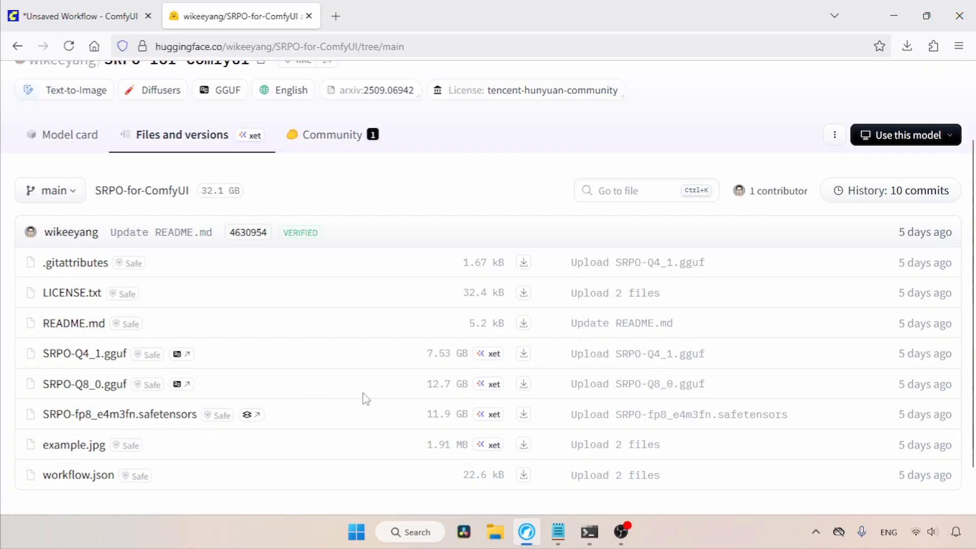
pyautogui.click(558, 532)
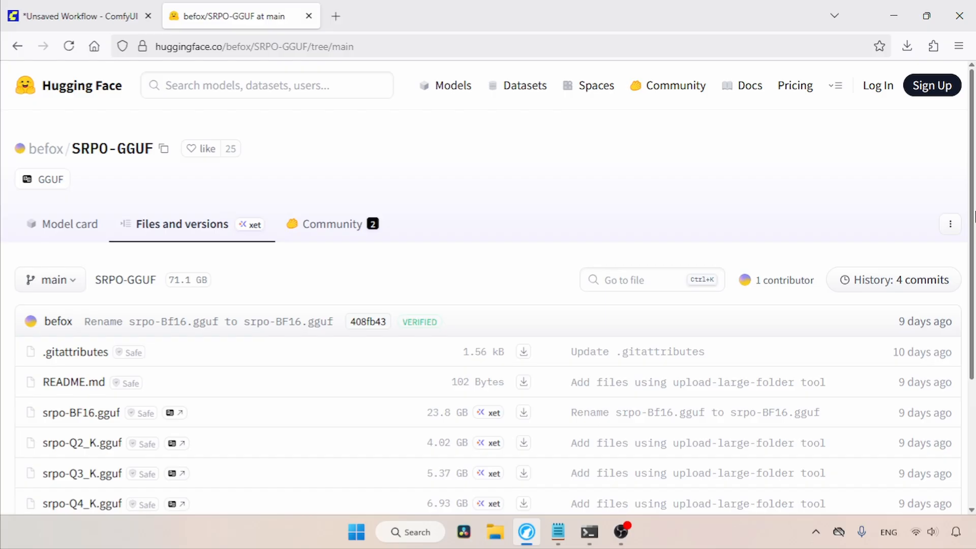
# - Scroll the SRPO-GGUF file list down to the Q5_K, Q6_K and Q8_0 files
pyautogui.scroll(-3)
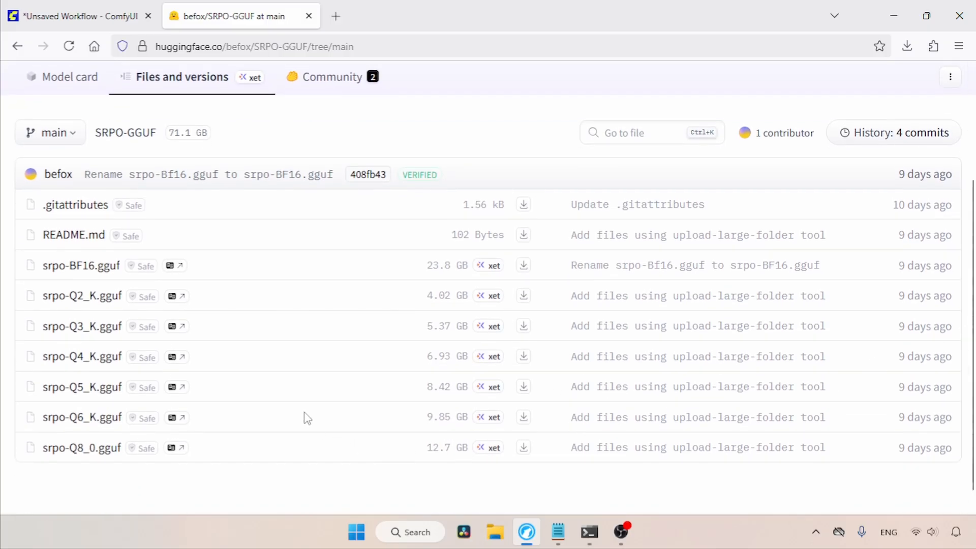
pyautogui.moveTo(78, 417)
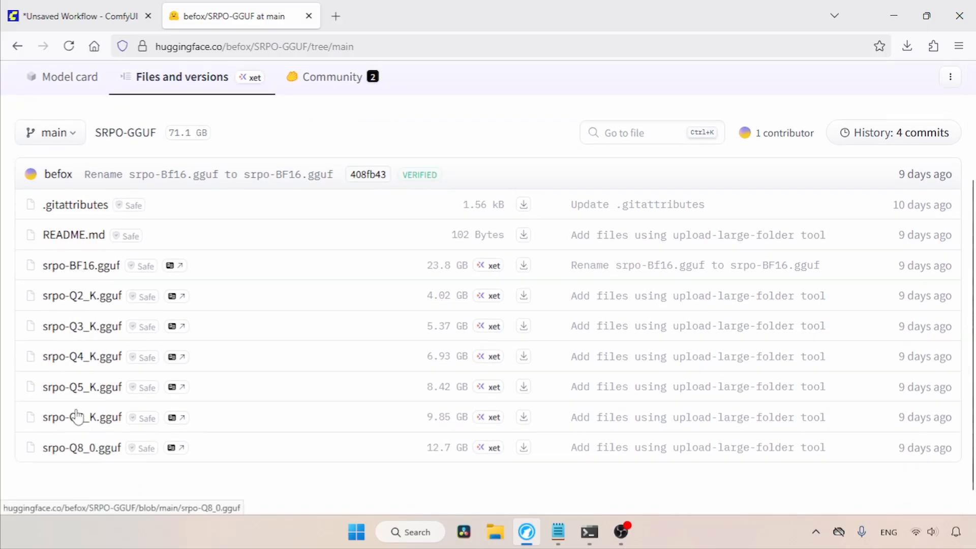
pyautogui.moveTo(319, 282)
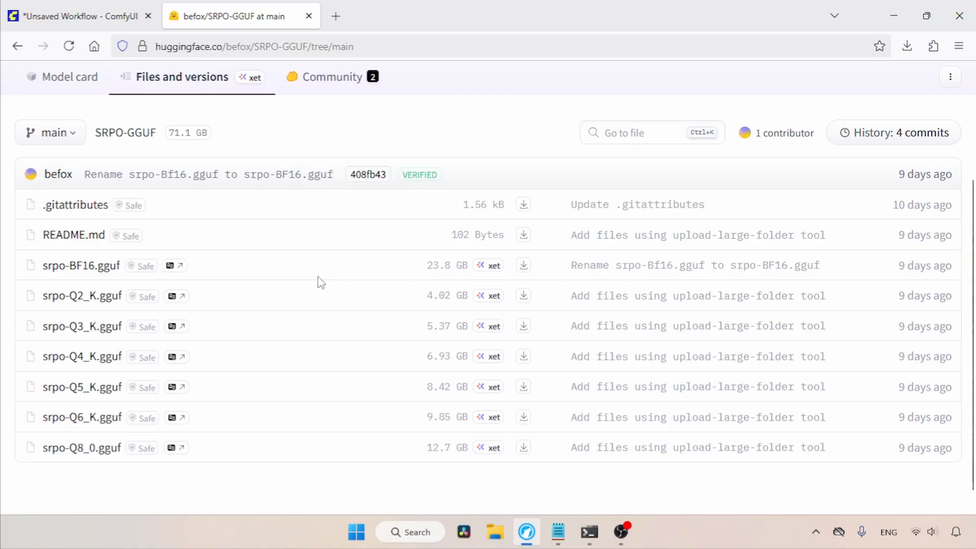
pyautogui.moveTo(311, 285)
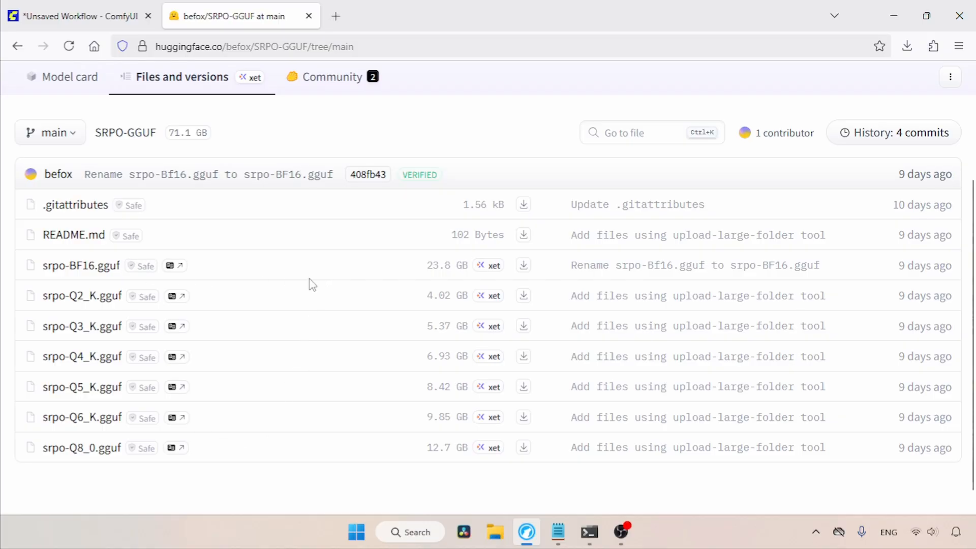
pyautogui.moveTo(410, 266)
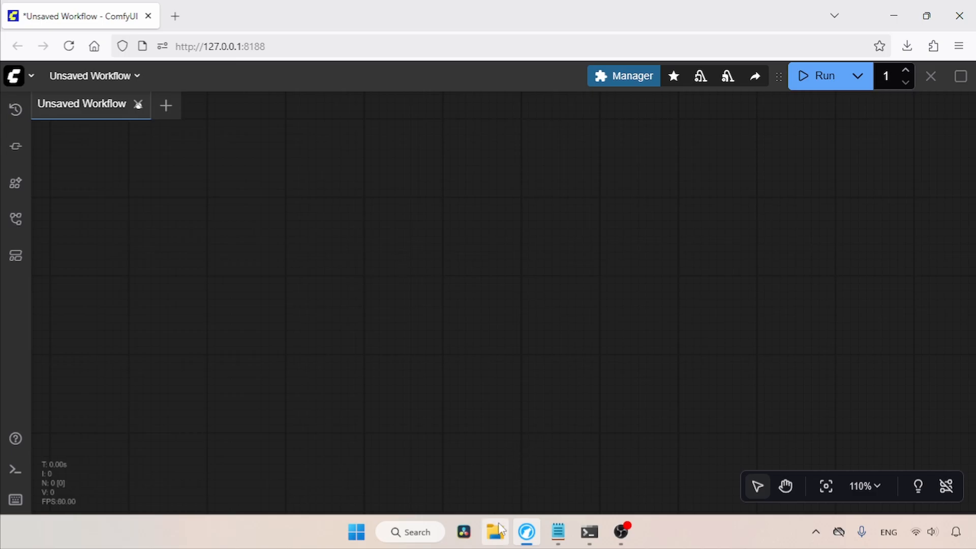
# - View the four downloaded SRPO files, then open ComfyUI_windows_portable's models folder
pyautogui.click(494, 532)
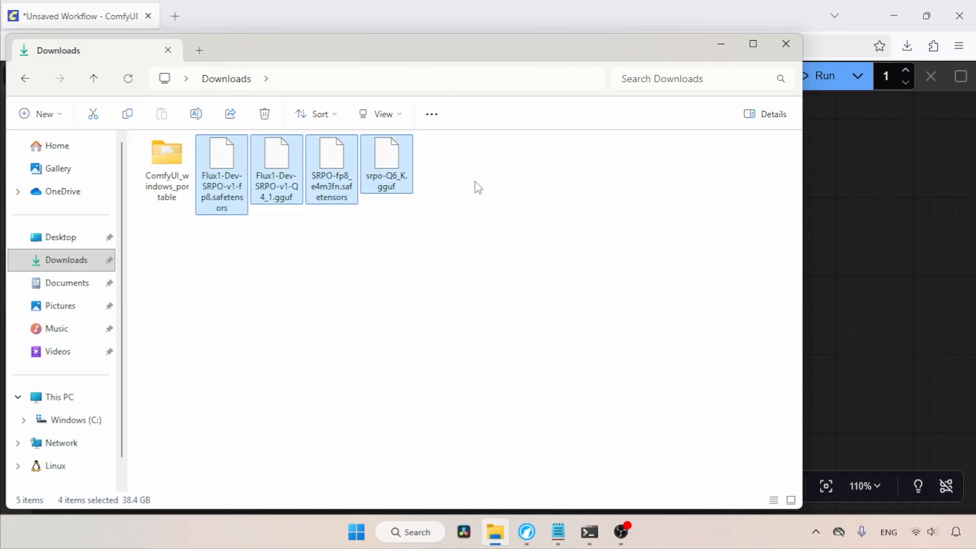
pyautogui.moveTo(458, 211)
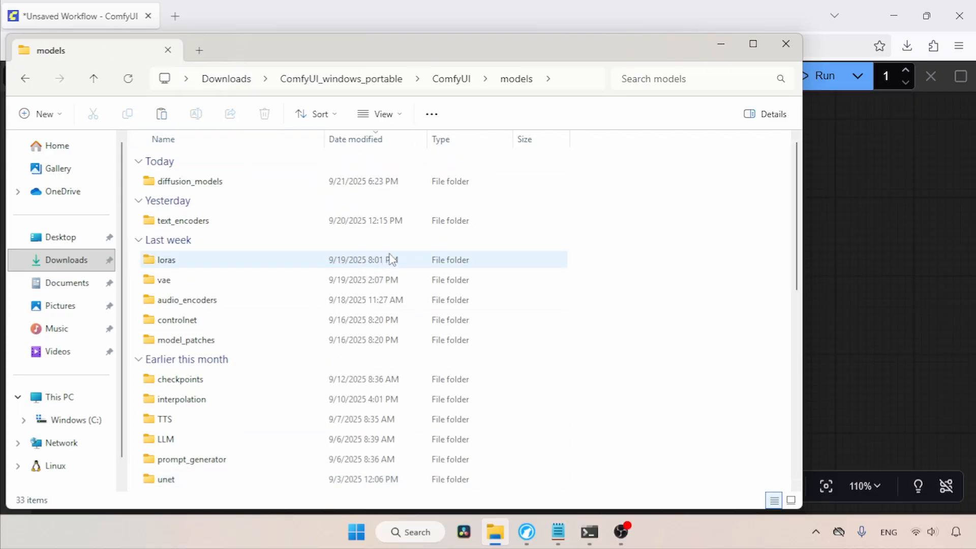
pyautogui.doubleClick(190, 181)
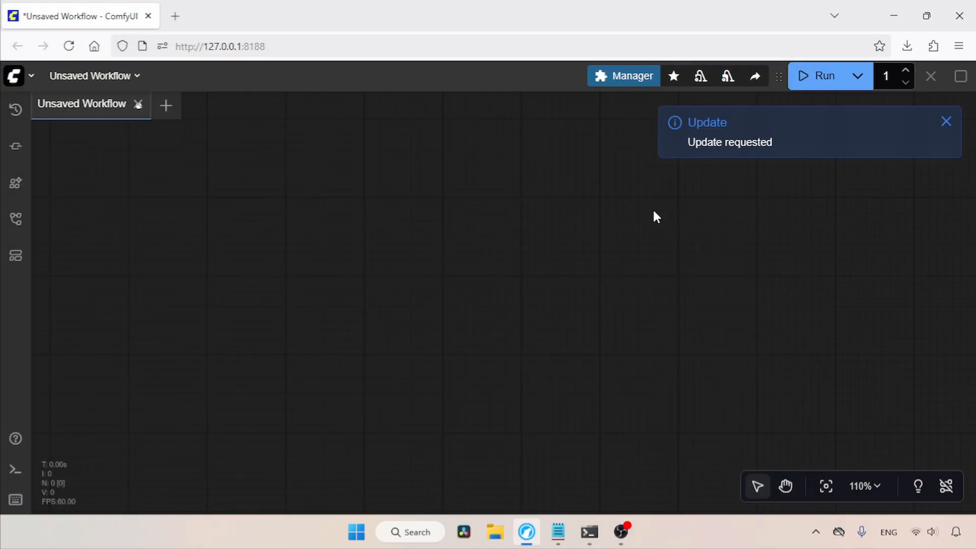
# - Dismiss the update notice and filter the templates to Flux, down to Flux Dev fp8
pyautogui.click(946, 122)
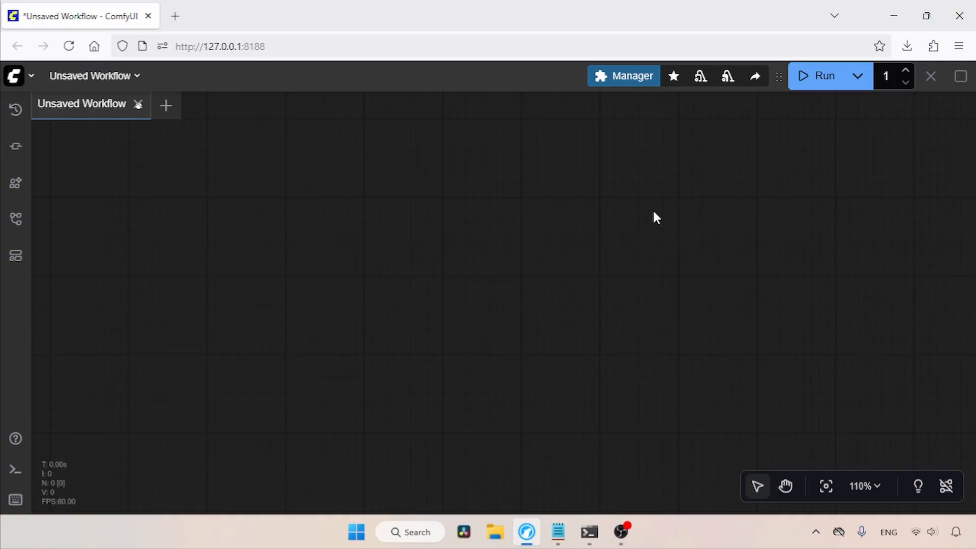
pyautogui.moveTo(352, 209)
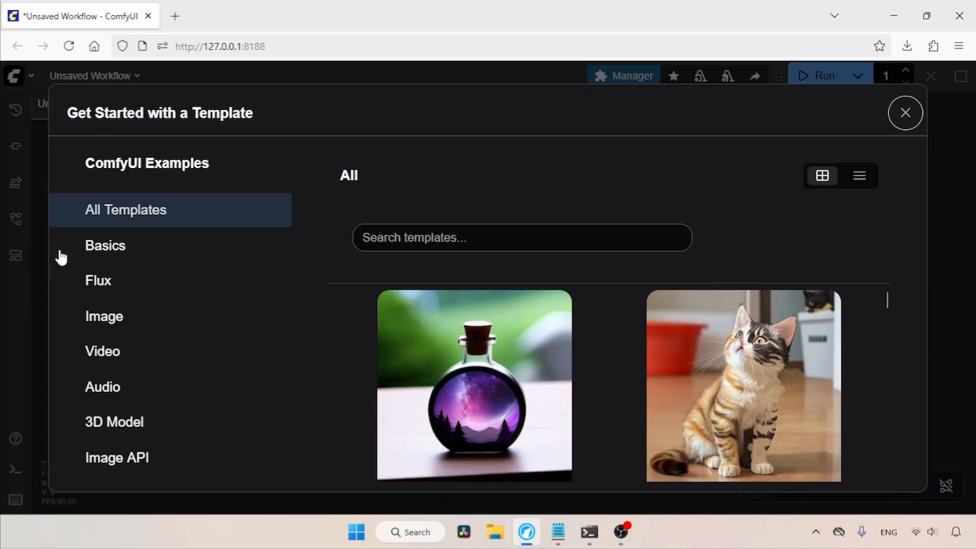
pyautogui.click(98, 280)
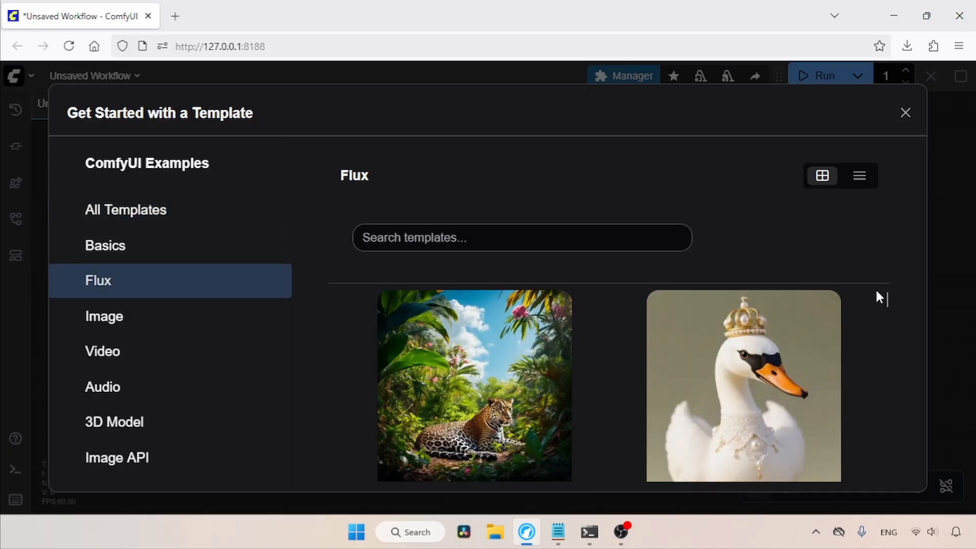
pyautogui.scroll(-3)
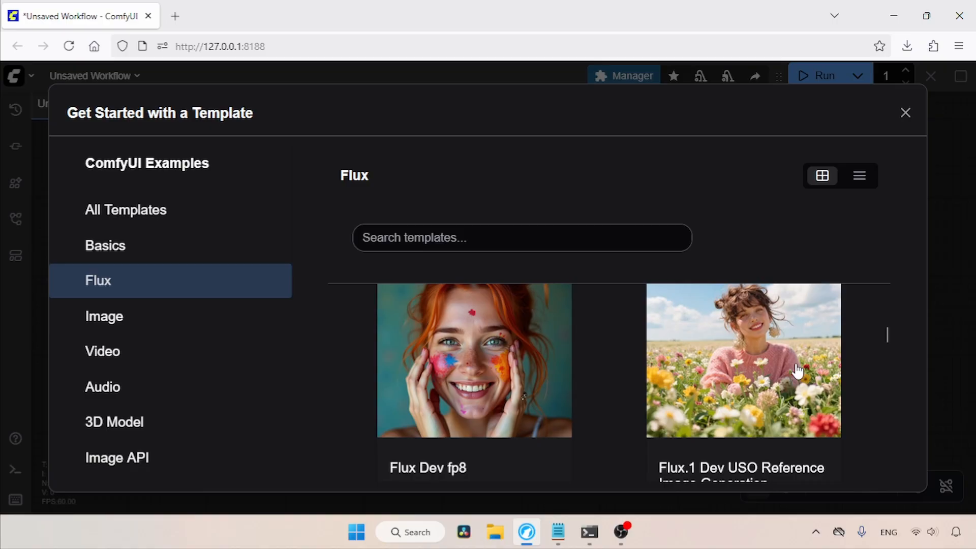
pyautogui.moveTo(529, 401)
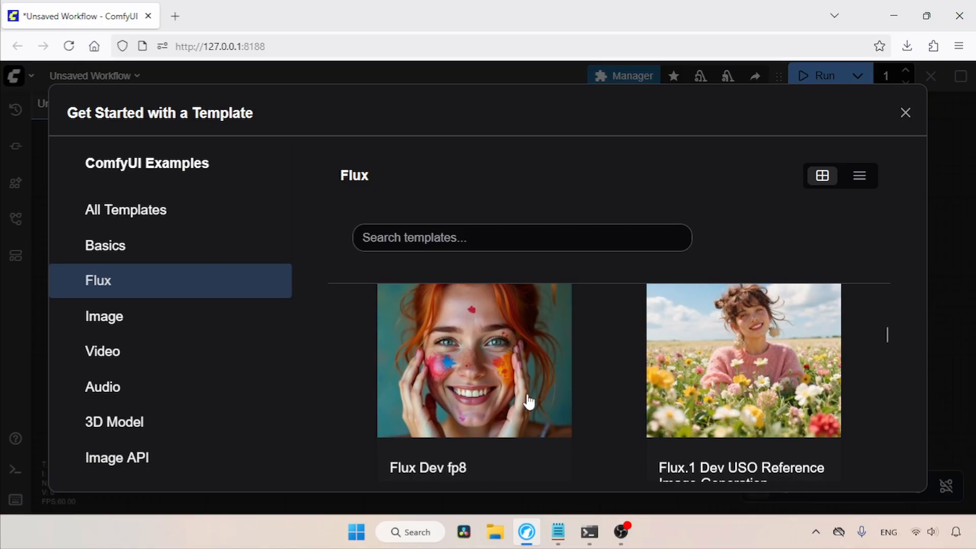
# - Load the Flux Dev fp8 template and add a Load Diffusion Model using Flux1-Dev-SRPO-v1-fp8
pyautogui.click(473, 360)
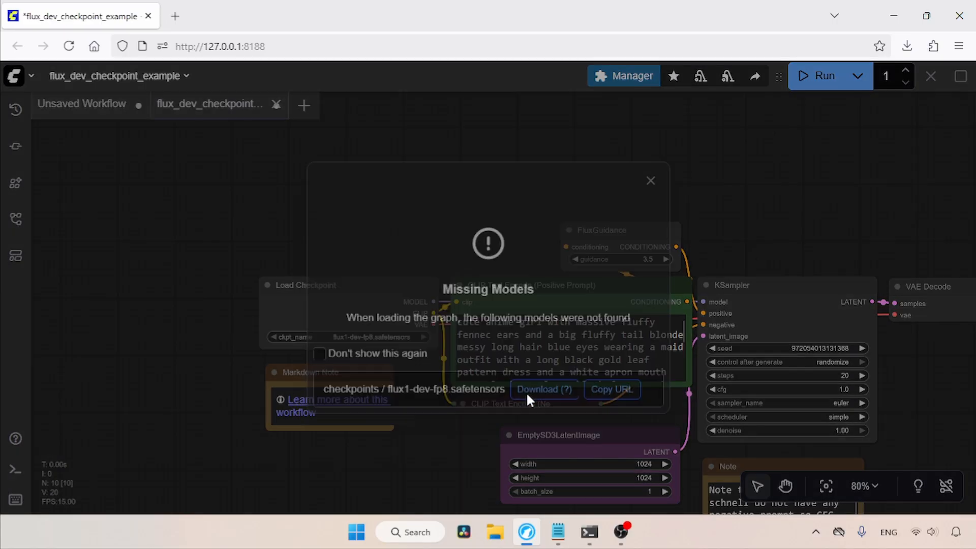
pyautogui.click(649, 180)
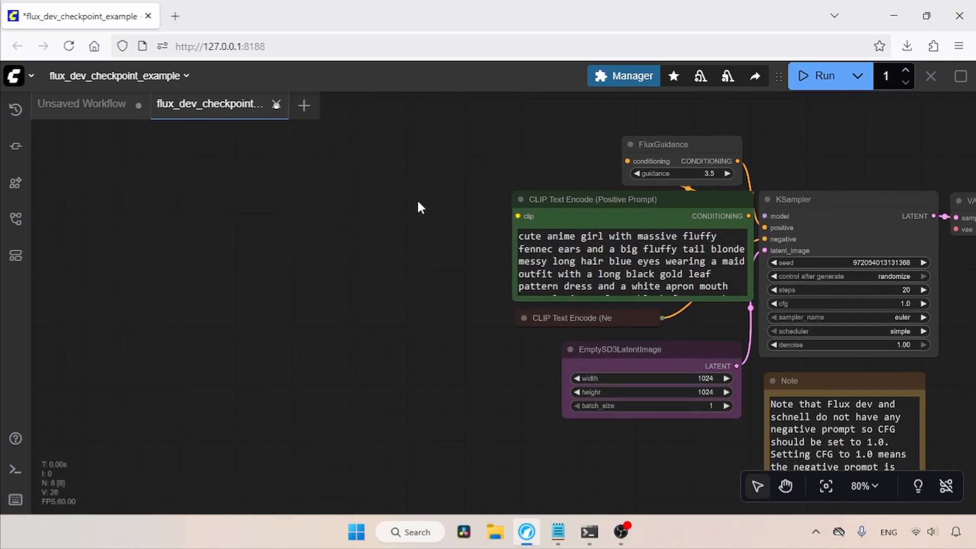
pyautogui.moveTo(384, 174)
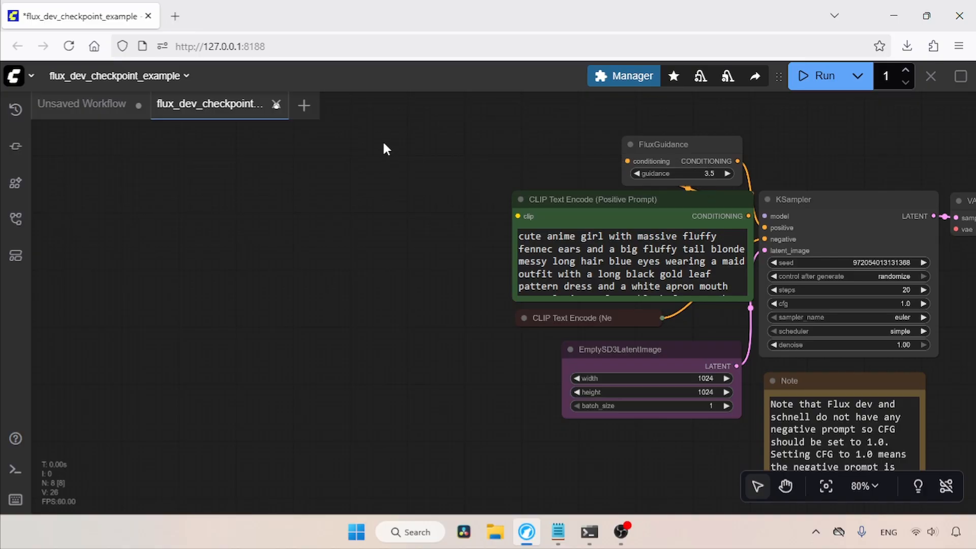
pyautogui.write('load di')
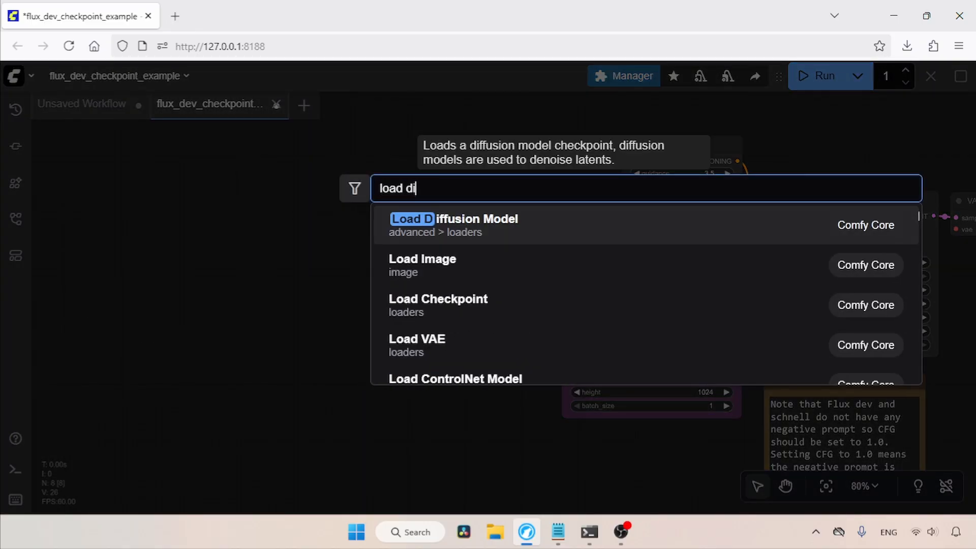
pyautogui.click(453, 219)
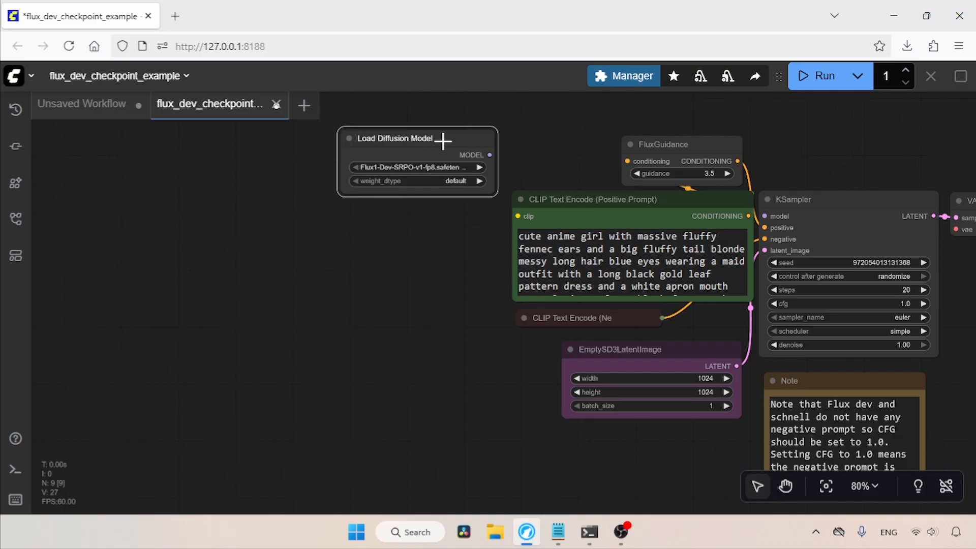
pyautogui.scroll(3)
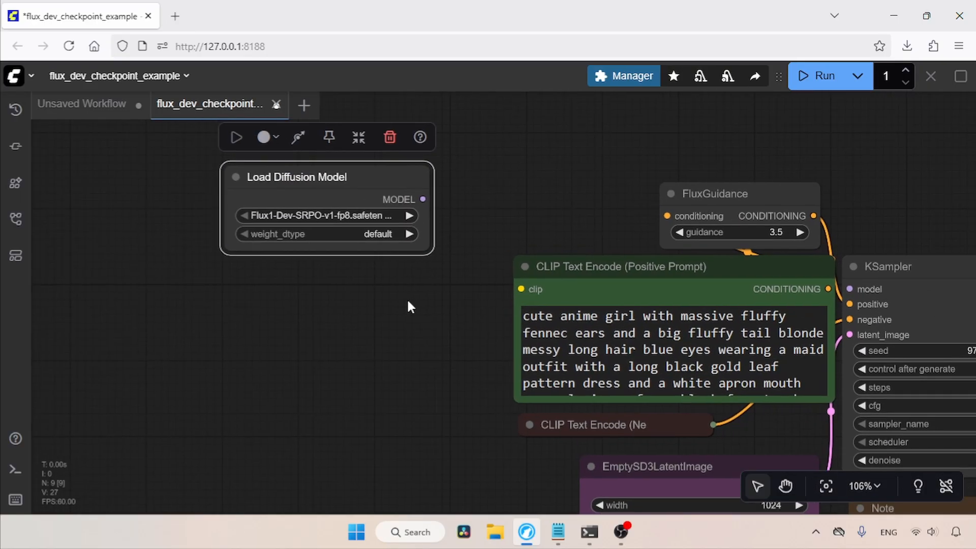
pyautogui.click(323, 216)
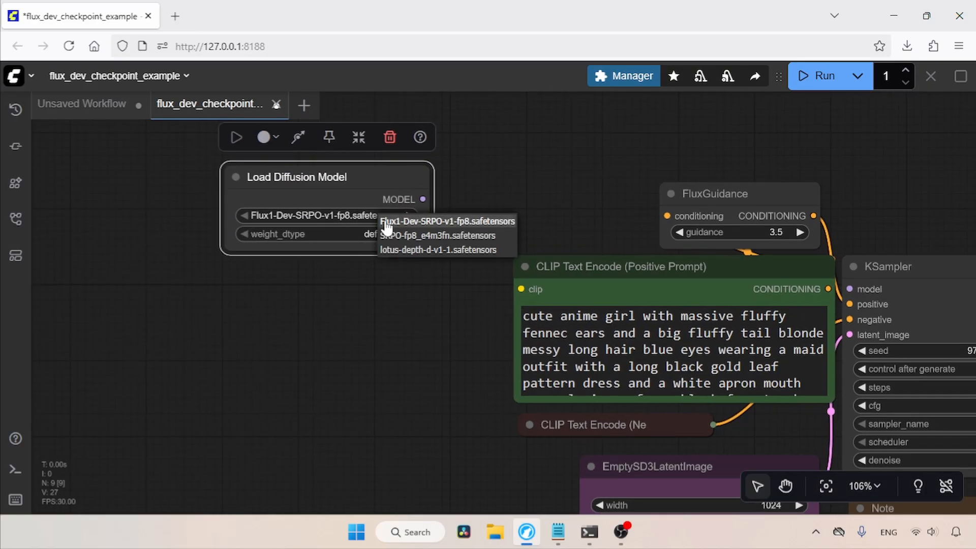
pyautogui.moveTo(513, 226)
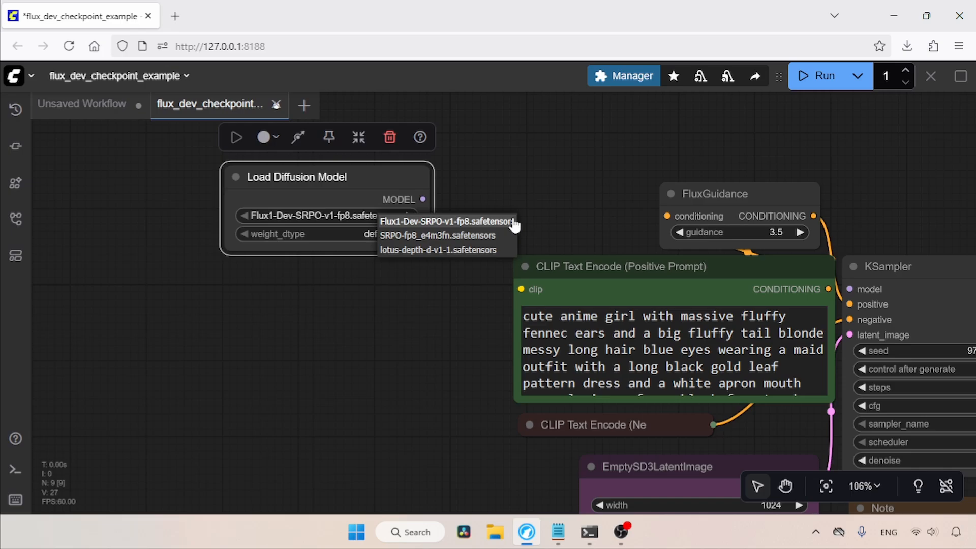
pyautogui.moveTo(511, 226)
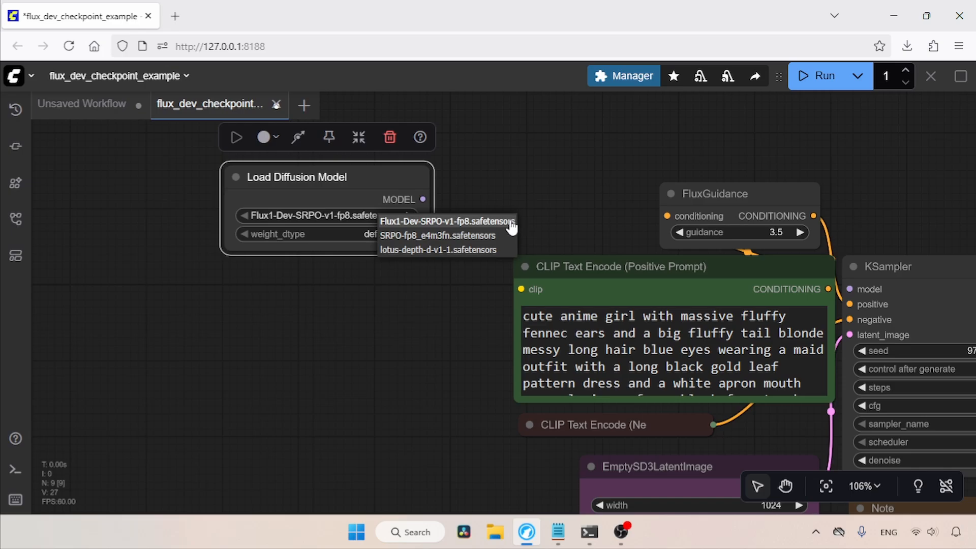
pyautogui.click(446, 221)
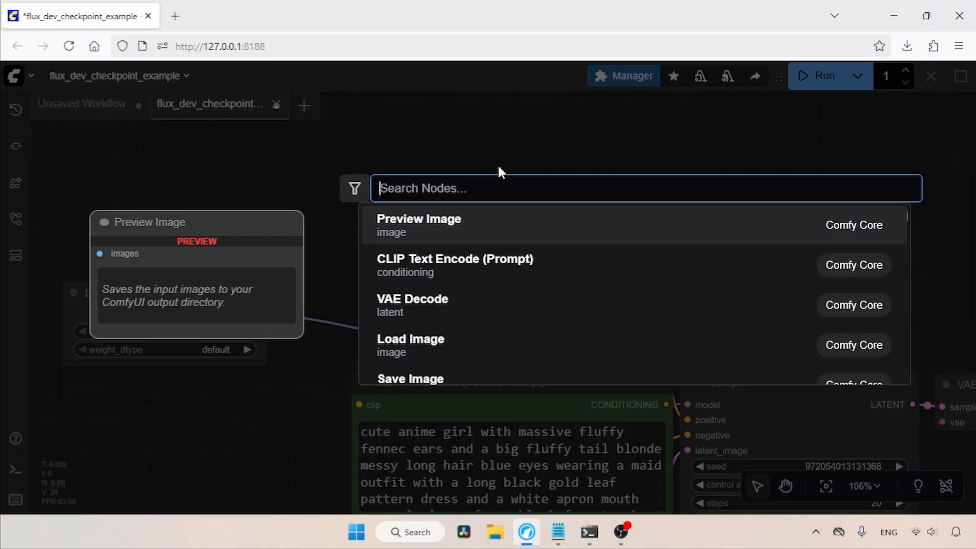
# - Add a ModelSamplingFlux node linking the diffusion loader to KSampler's model input
pyautogui.write('model')
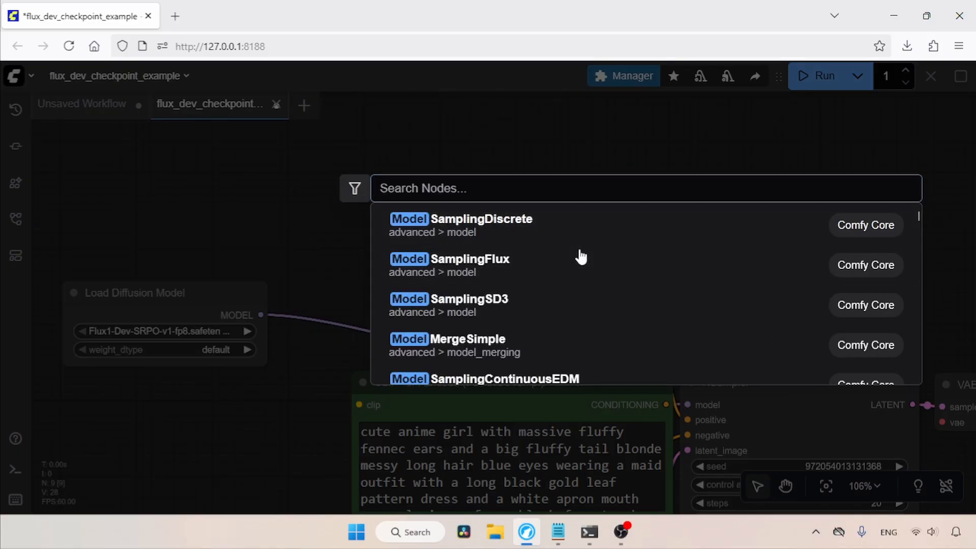
pyautogui.click(449, 258)
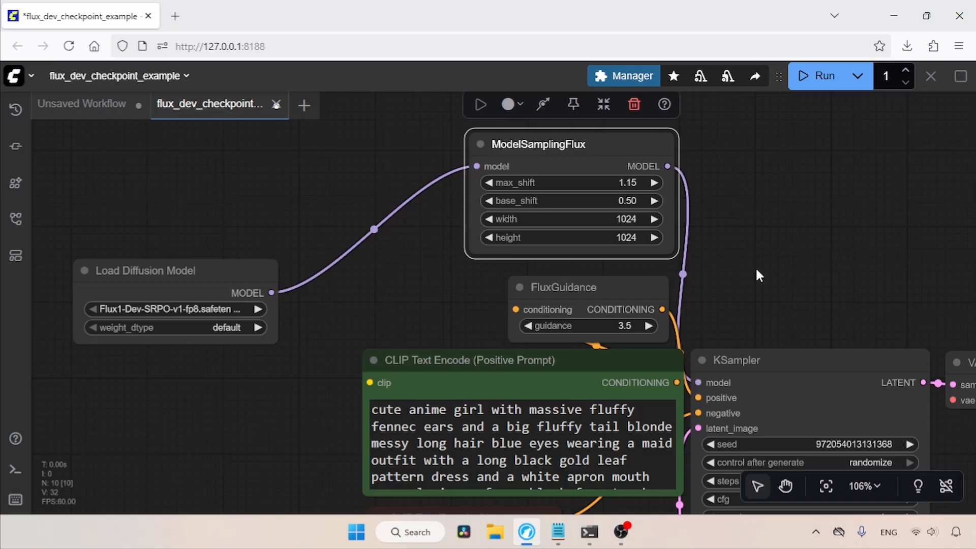
pyautogui.moveTo(311, 344)
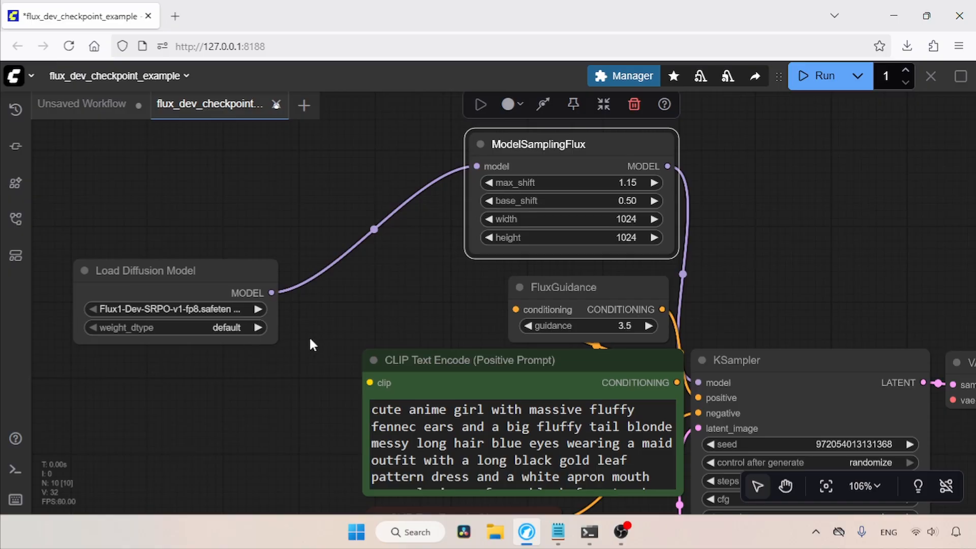
pyautogui.moveTo(283, 405)
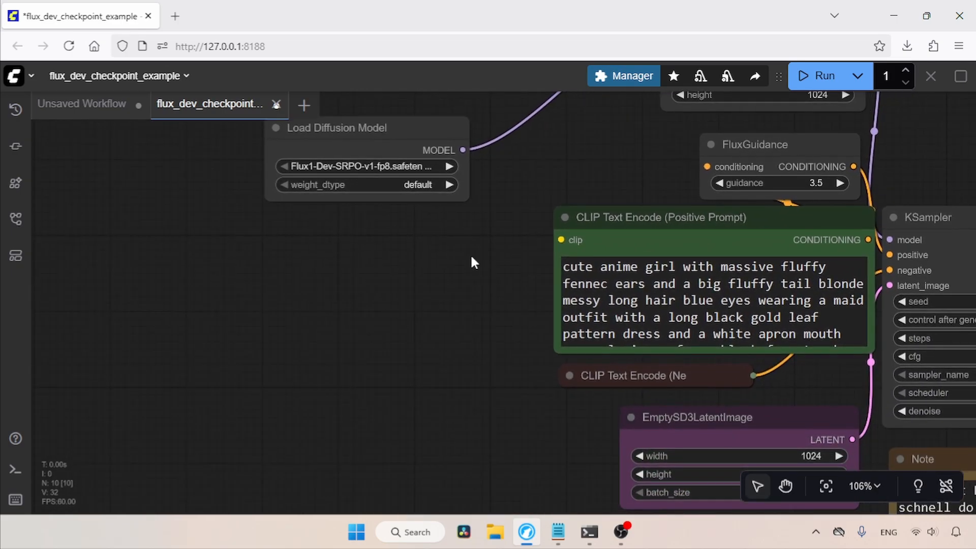
# - Add a DualCLIPLoader set to clip_l, t5xxl_fp8_e4m3fn_scaled and type flux
pyautogui.doubleClick(471, 261)
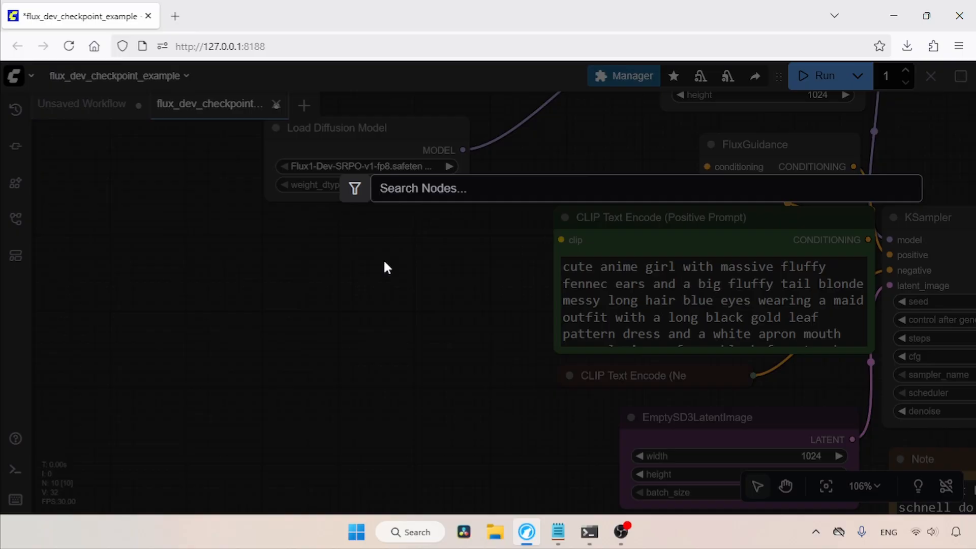
pyautogui.write('dual')
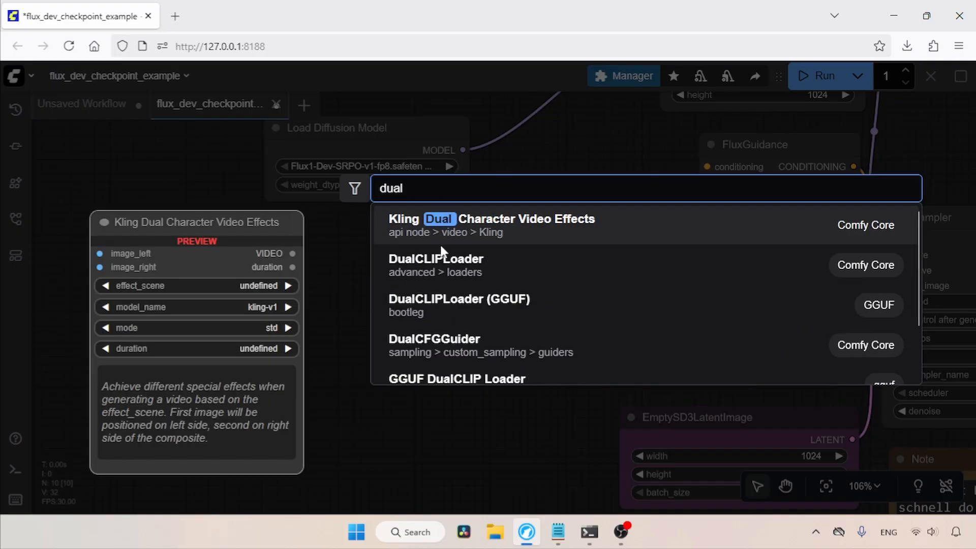
pyautogui.click(436, 259)
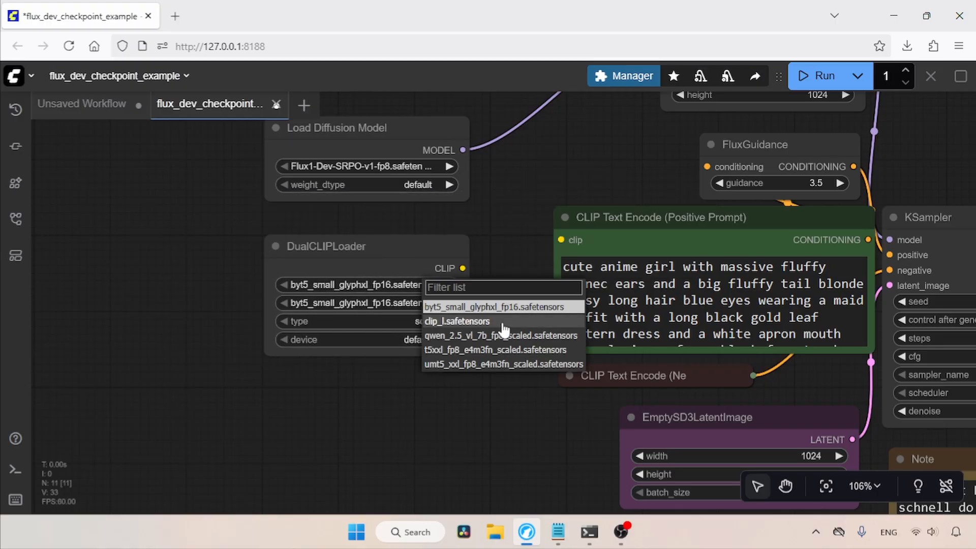
pyautogui.click(457, 321)
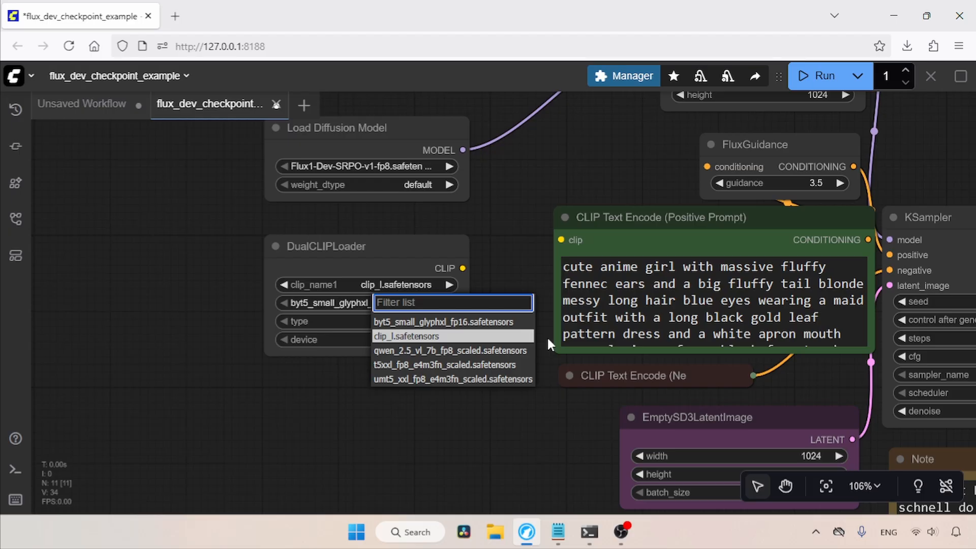
pyautogui.click(443, 322)
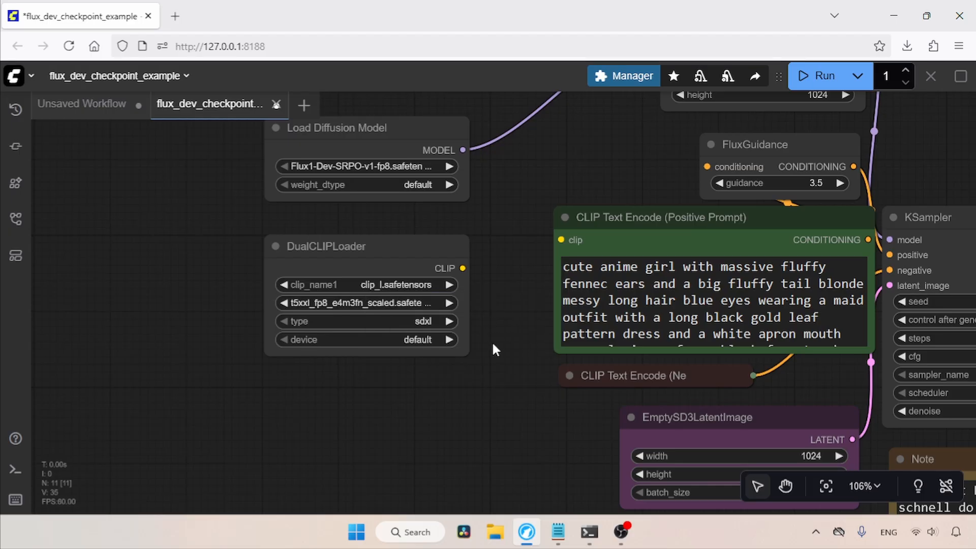
pyautogui.click(366, 321)
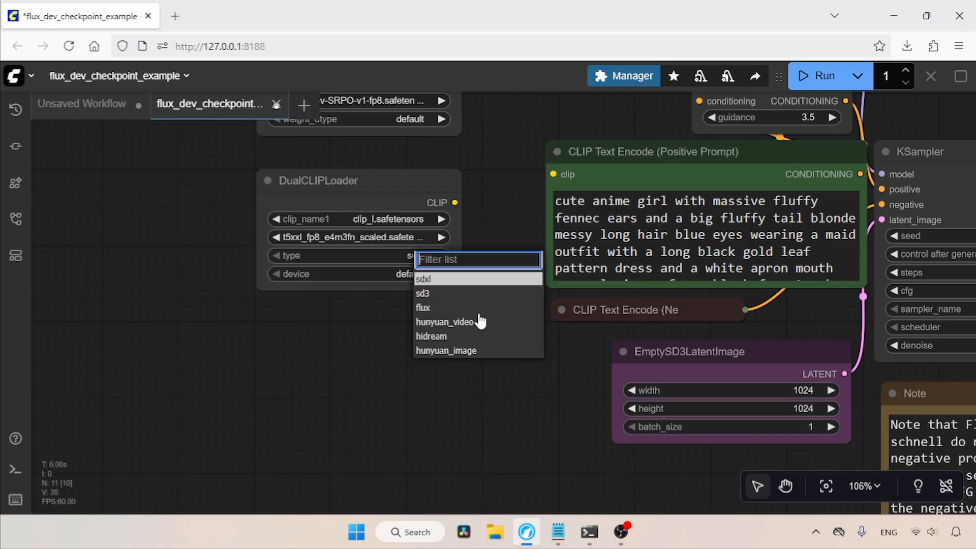
pyautogui.click(422, 307)
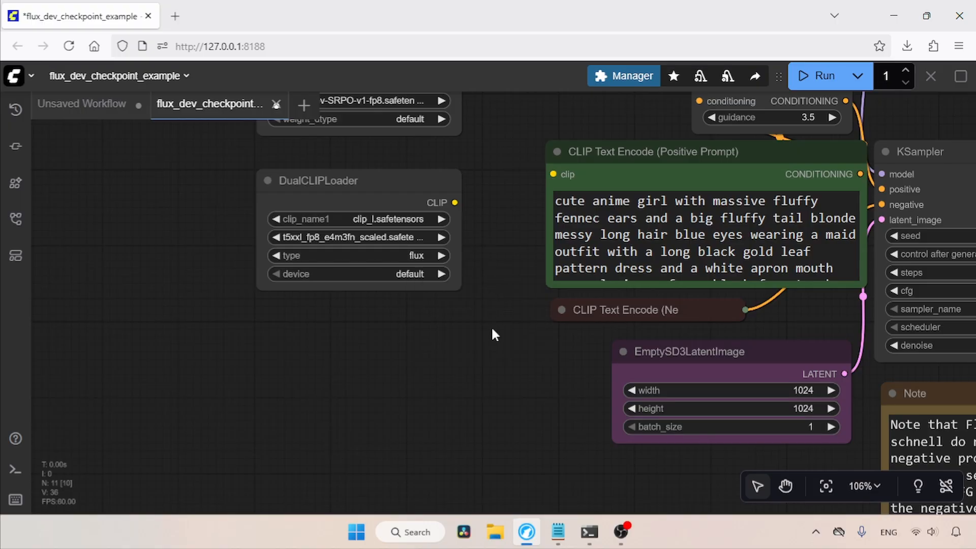
# - Add a Load VAE node and change the KSampler scheduler setting
pyautogui.doubleClick(492, 335)
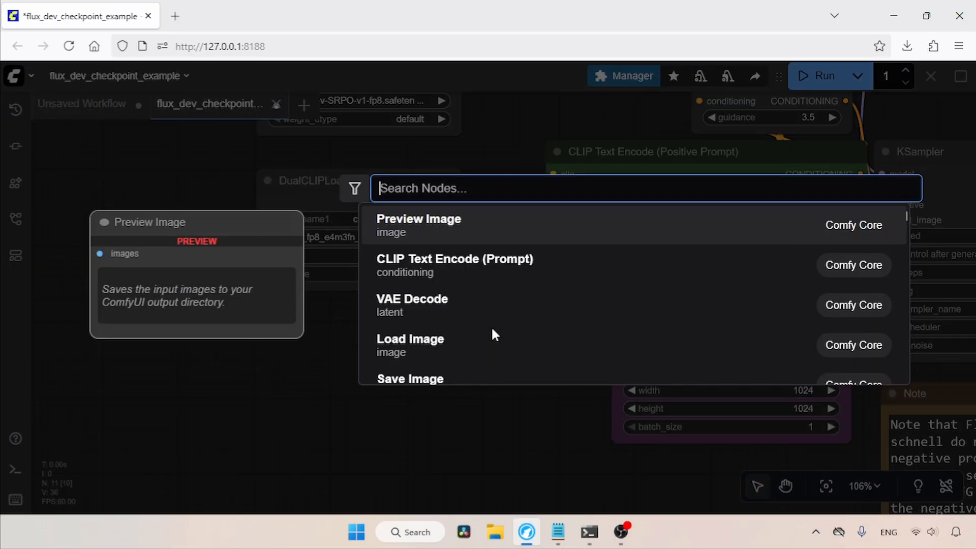
pyautogui.write('load vae')
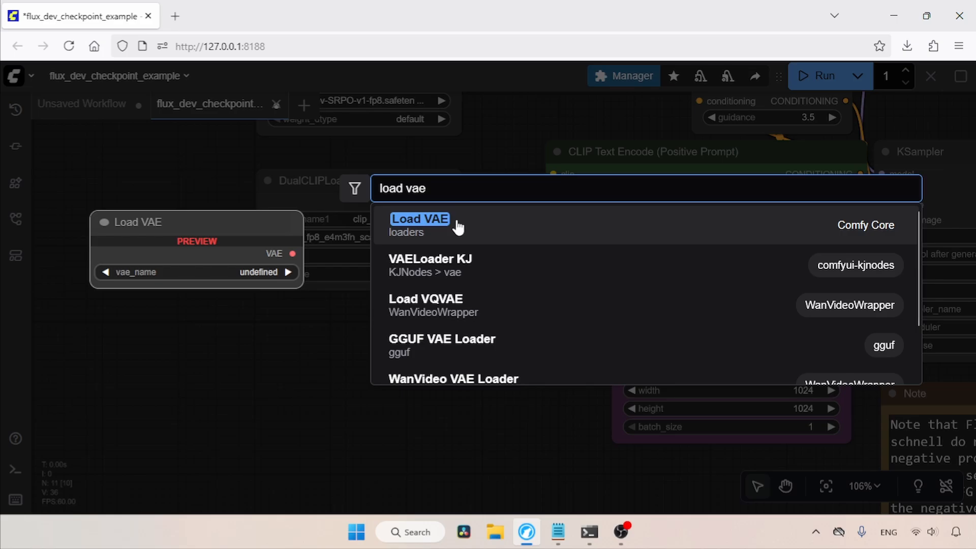
pyautogui.click(419, 218)
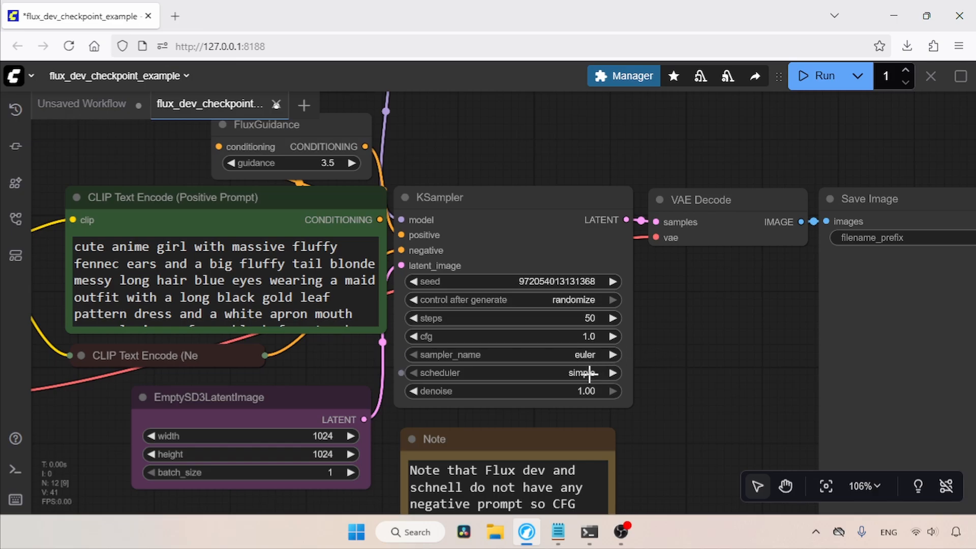
pyautogui.click(613, 373)
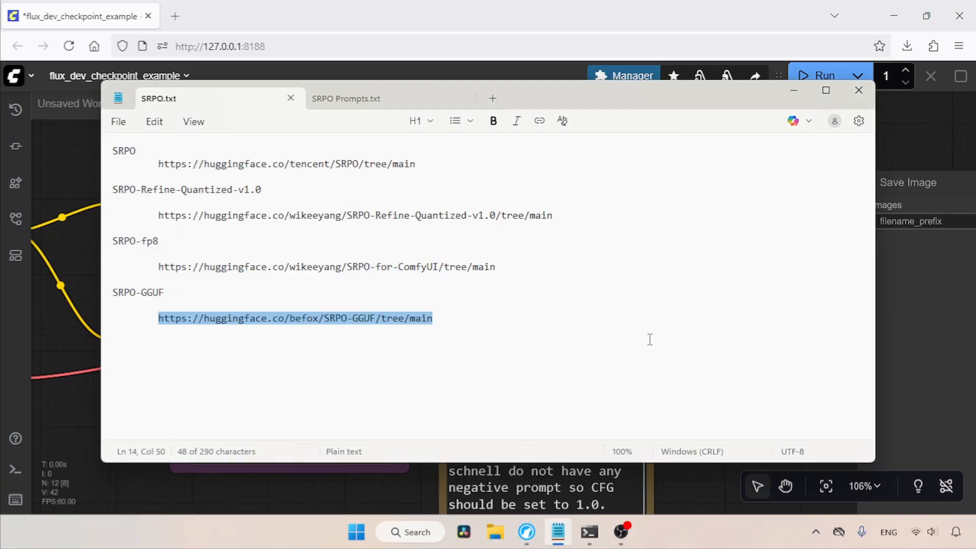
# - Replace the positive prompt with the hyper-realistic freckled, curly-haired young woman portrait prompt
pyautogui.click(346, 98)
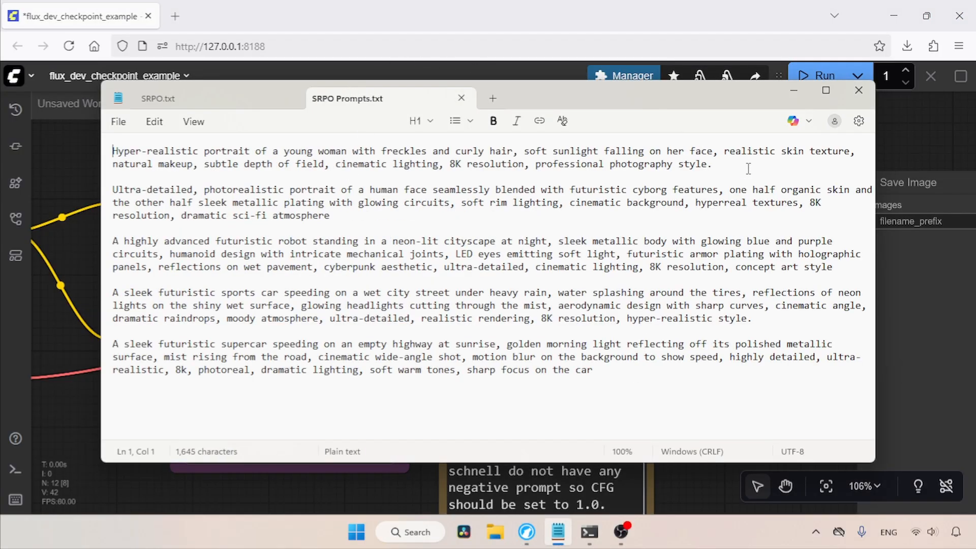
pyautogui.click(858, 89)
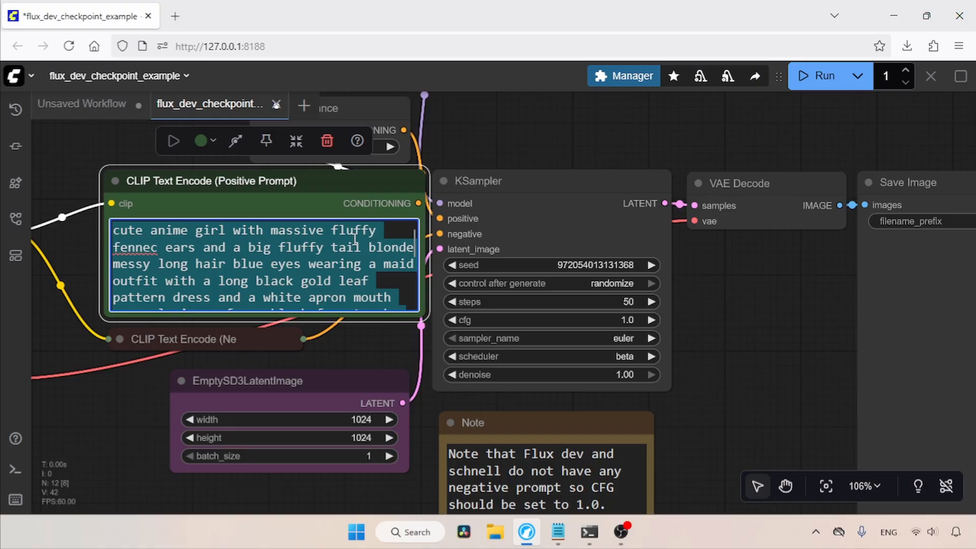
pyautogui.write('Hyper-realistic portrait of a young woman with freckles and curly hair, soft sunlight falling on her face, realistic skin texture, natural makeup, subtle depth of field, cinematic lighting, 8K')
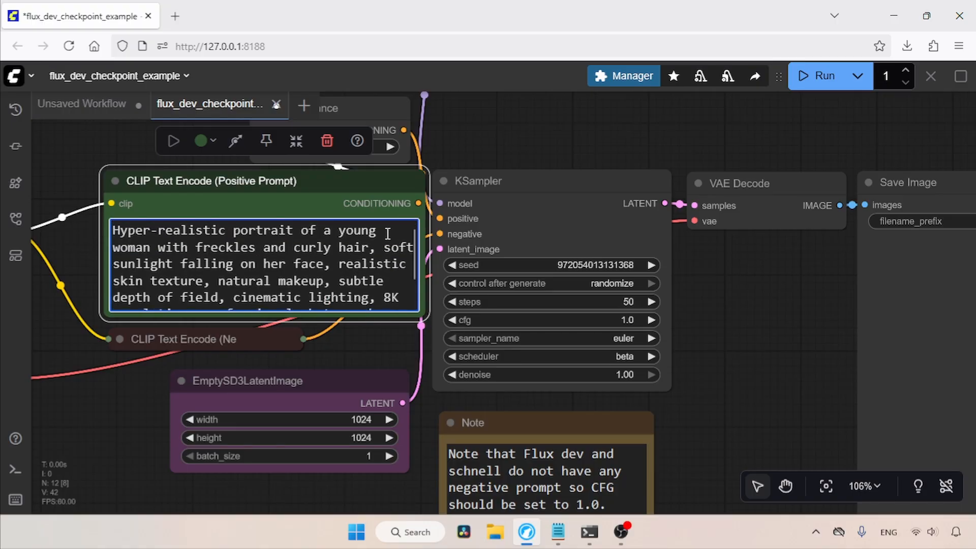
# - Generate the portrait and view it full size in its own tab
pyautogui.click(823, 75)
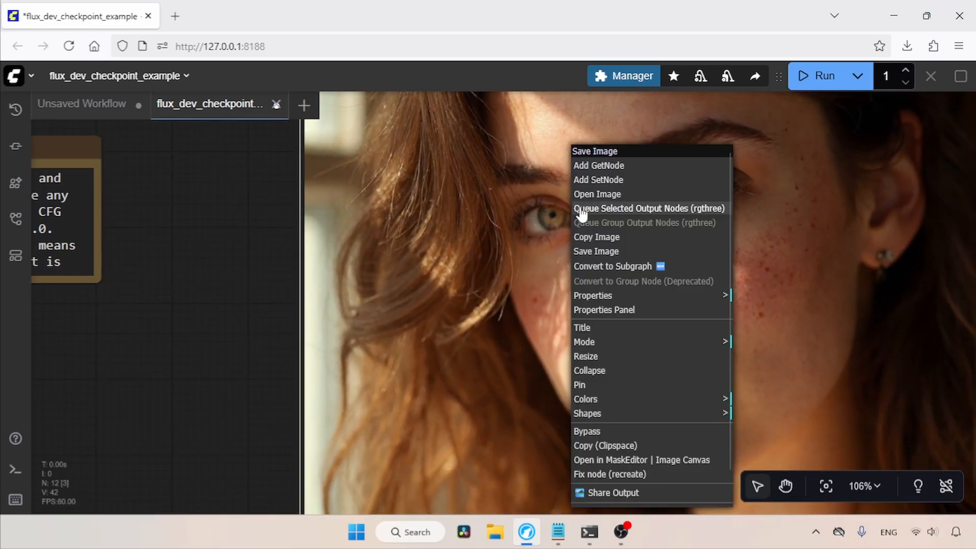
pyautogui.click(596, 193)
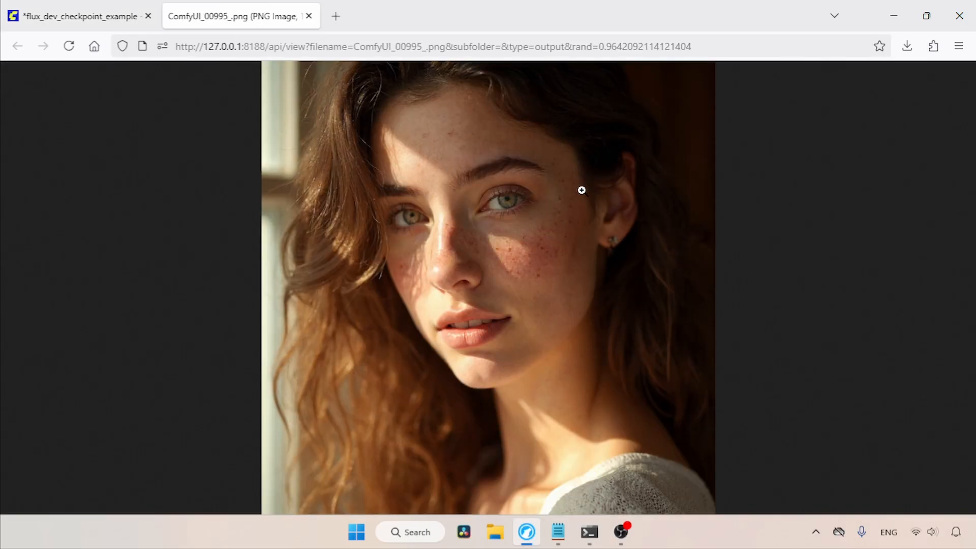
pyautogui.click(580, 190)
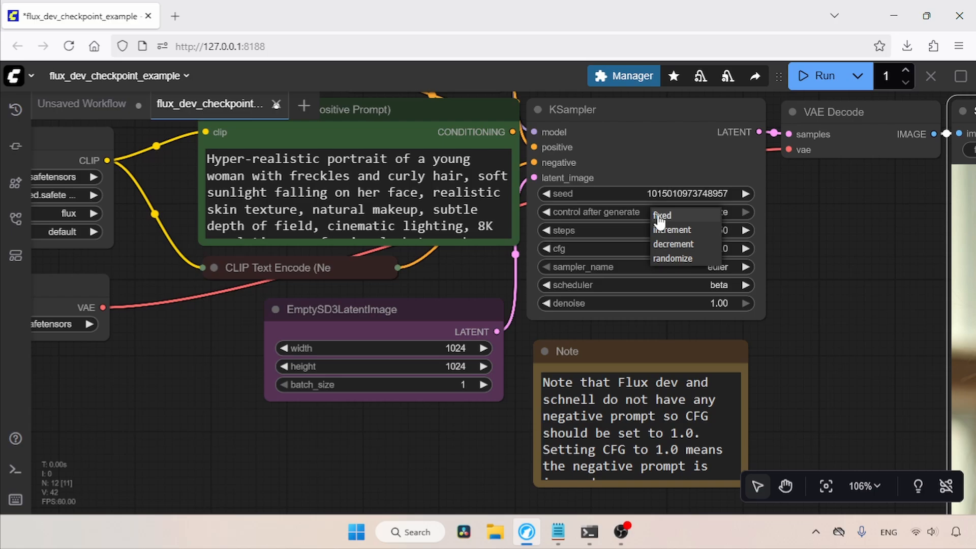
# - Fix the seed, load SRPO-fp8_e4m3fn.safetensors, and view the new portrait full size
pyautogui.click(662, 214)
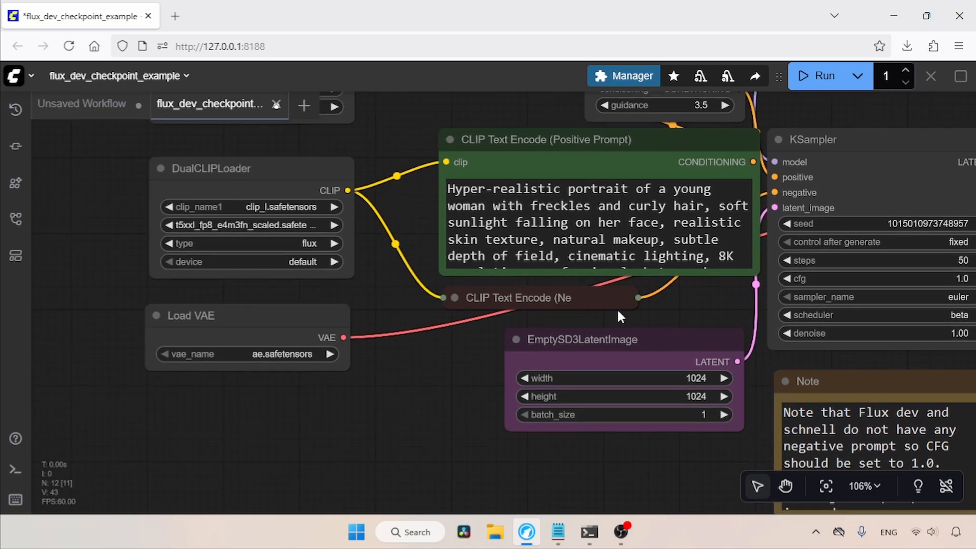
pyautogui.click(249, 254)
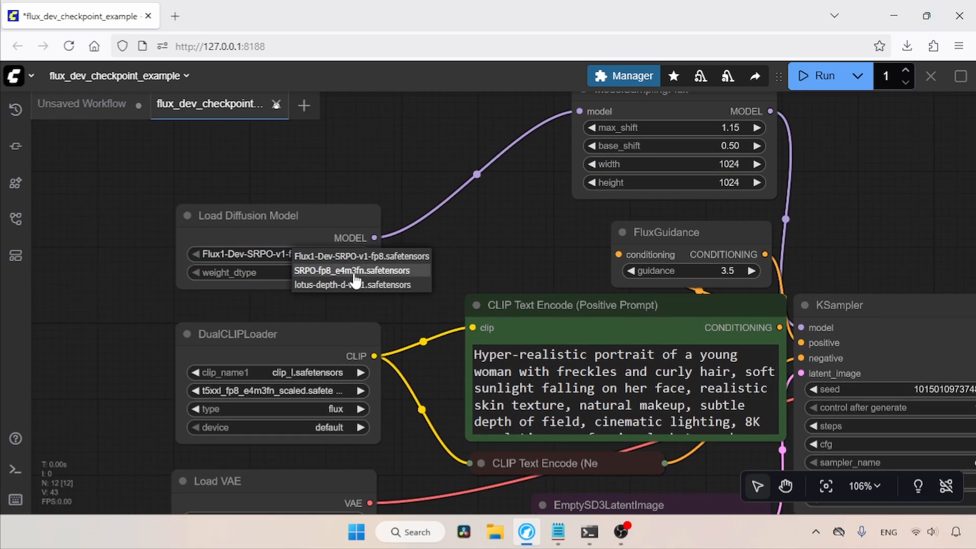
pyautogui.click(353, 270)
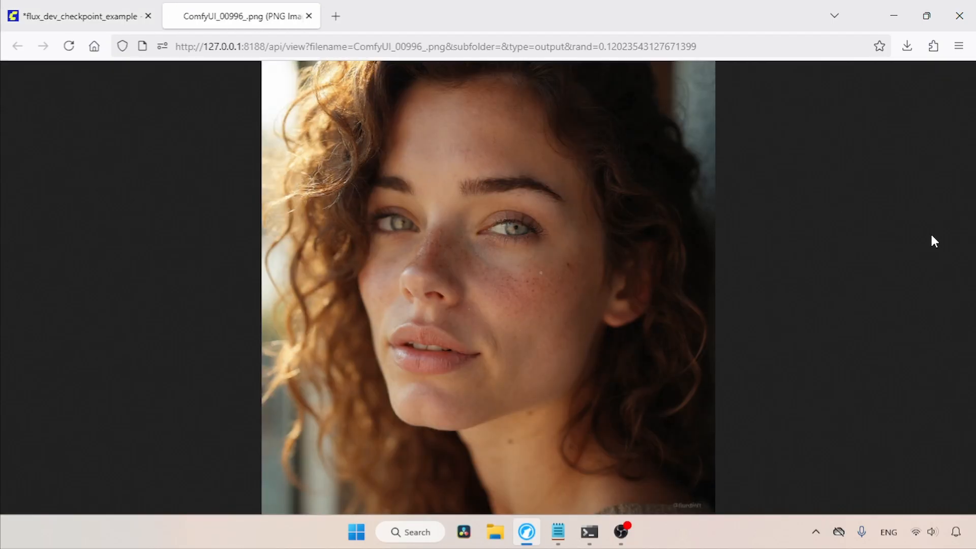
pyautogui.click(582, 274)
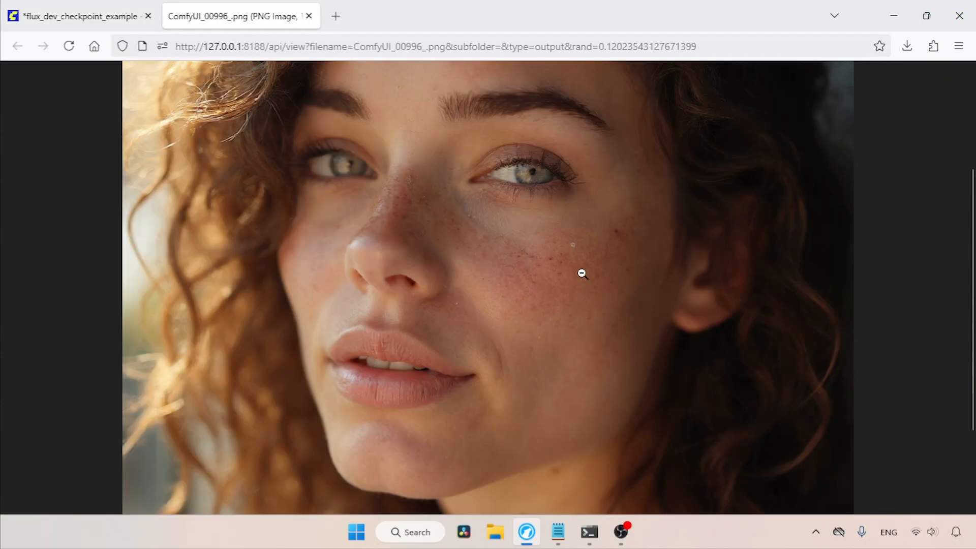
pyautogui.click(582, 274)
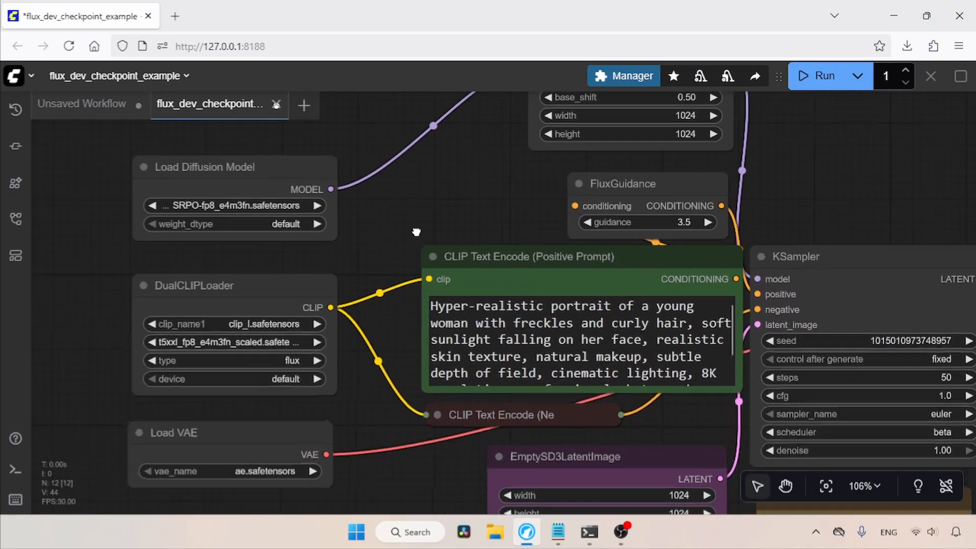
# - Generate portrait ComfyUI_00997 and compare it against ComfyUI_00996 in separate tabs
pyautogui.click(234, 206)
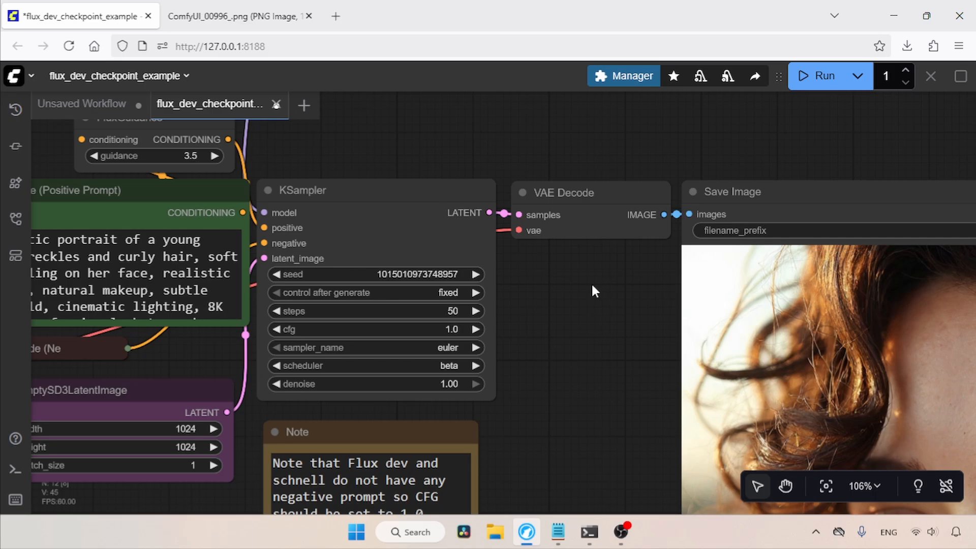
pyautogui.moveTo(651, 442)
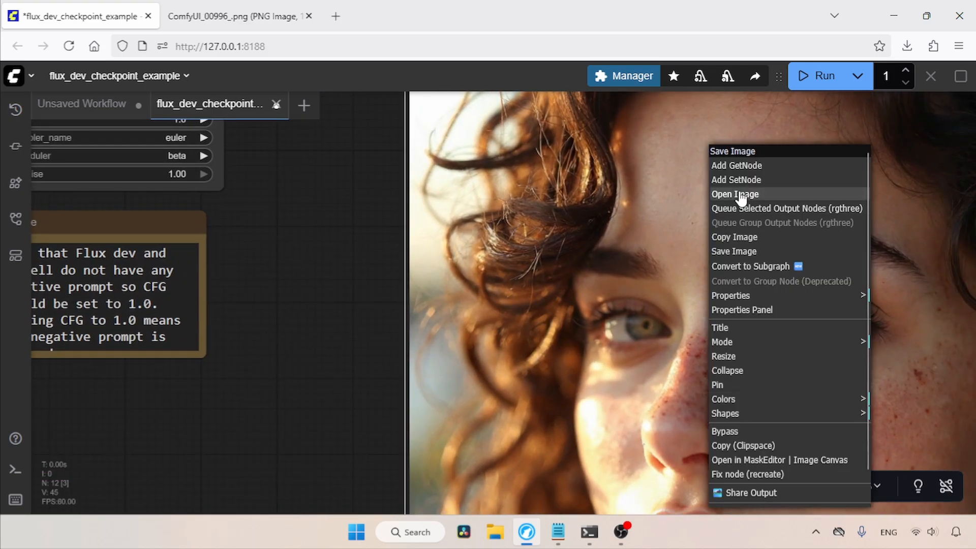
pyautogui.click(735, 194)
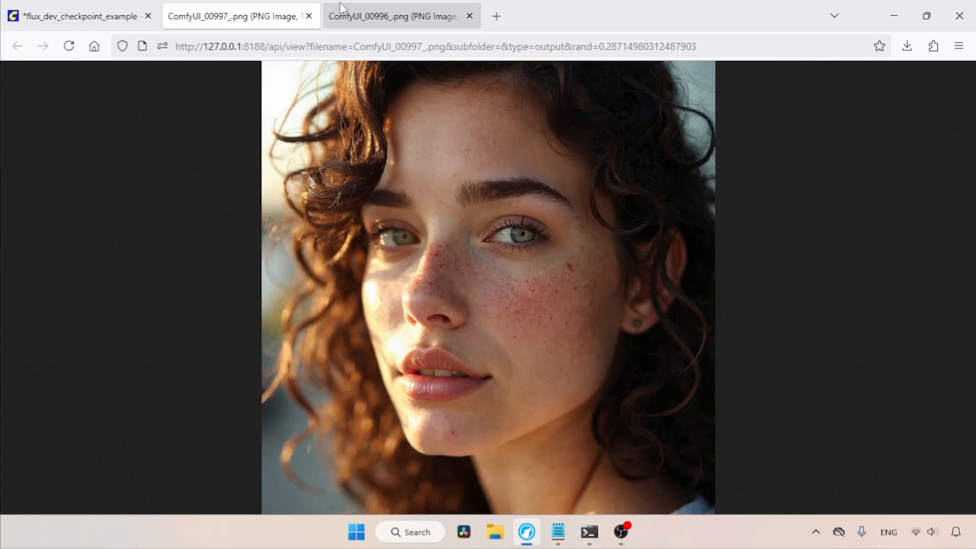
pyautogui.click(396, 16)
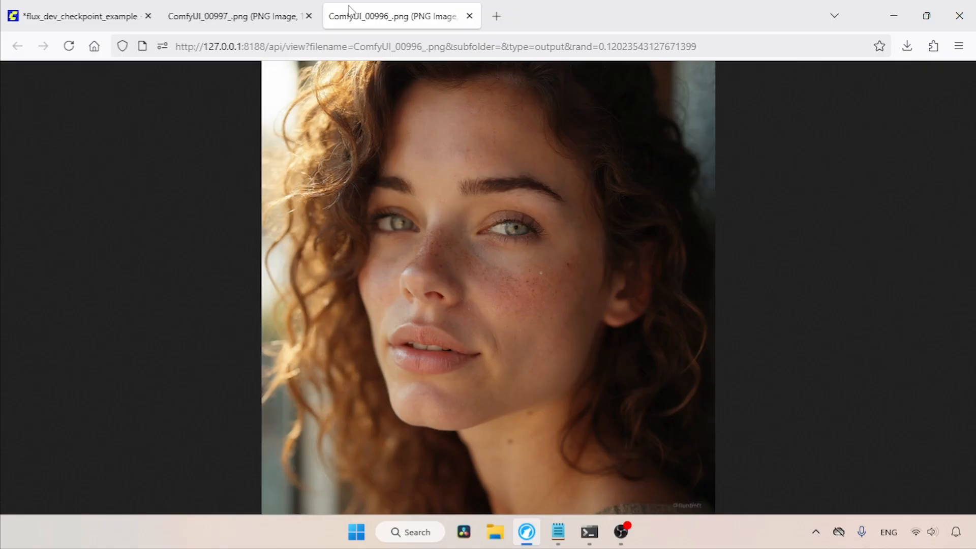
pyautogui.click(75, 16)
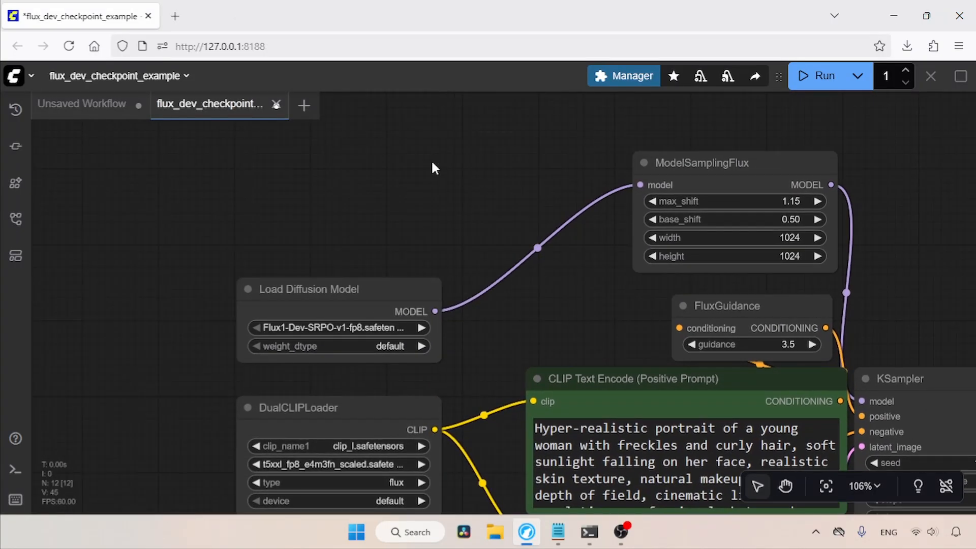
# - Add a GGUF Loader node loading Flux1-Dev-SRPO-v1-Q4_1.gguf into ModelSamplingFlux
pyautogui.write('ggyf')
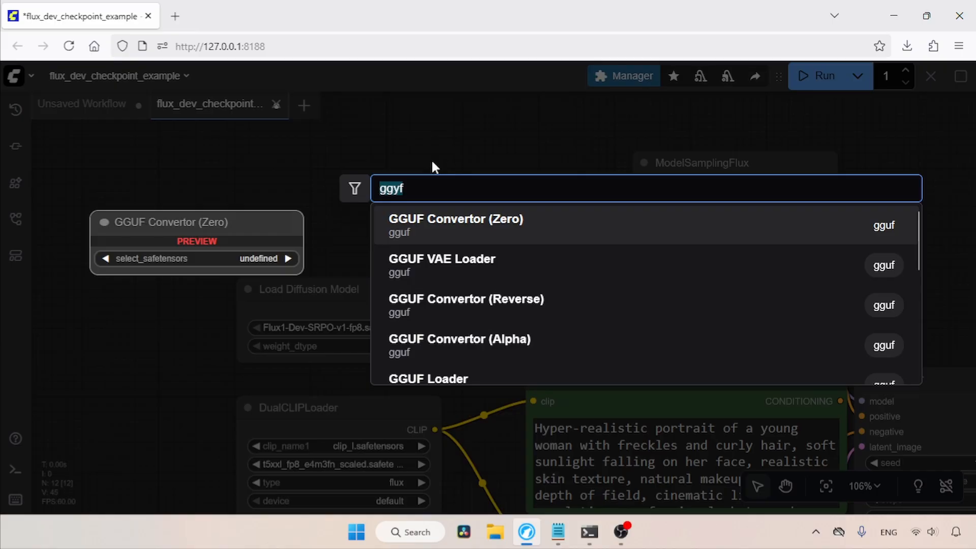
pyautogui.write('gguf load')
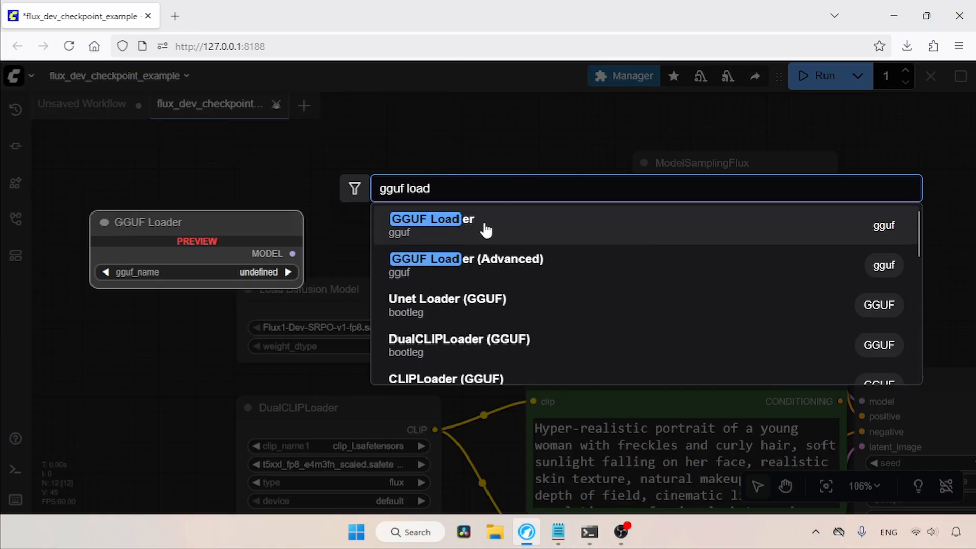
pyautogui.moveTo(516, 229)
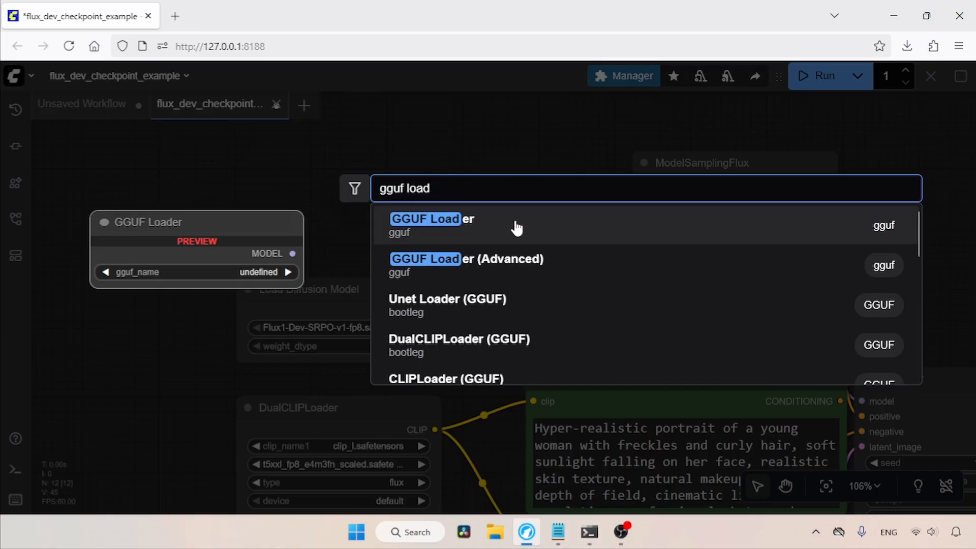
pyautogui.click(425, 219)
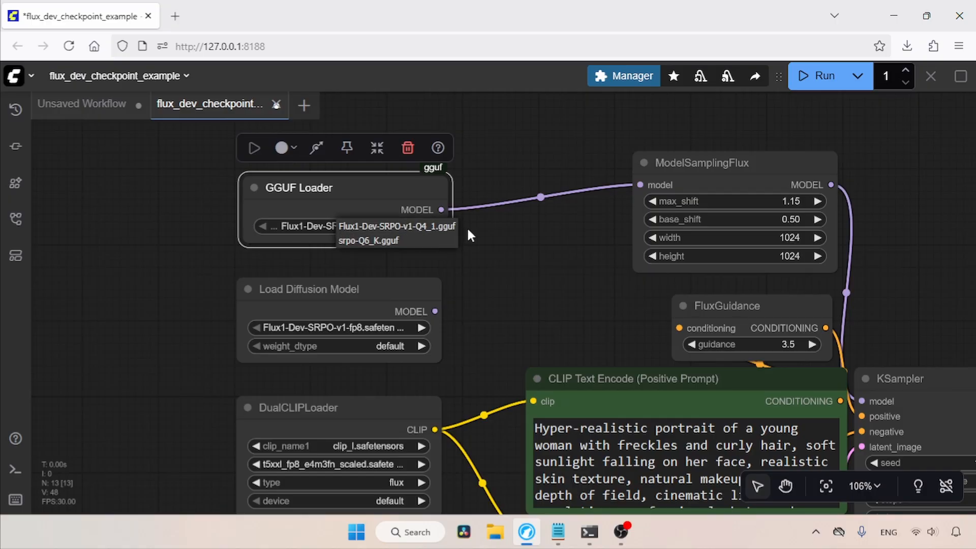
pyautogui.click(396, 226)
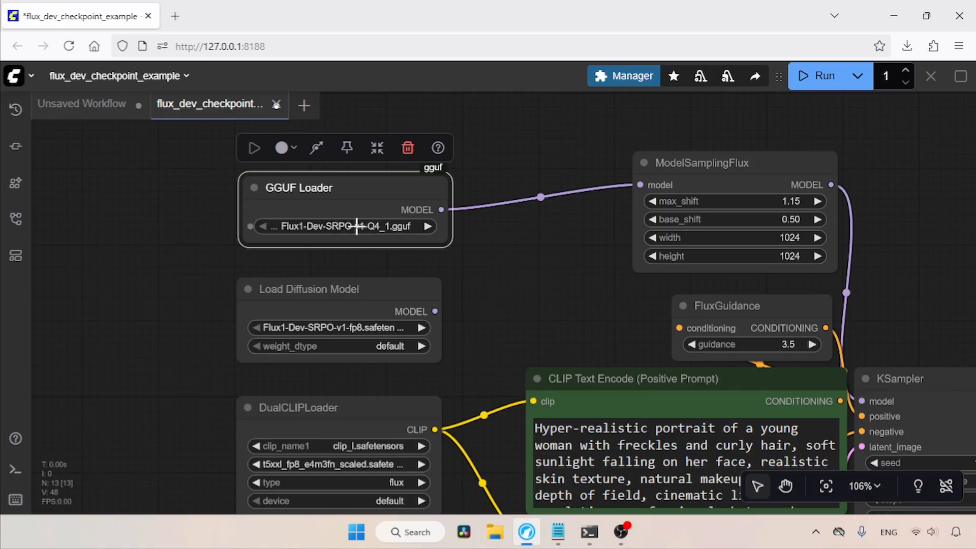